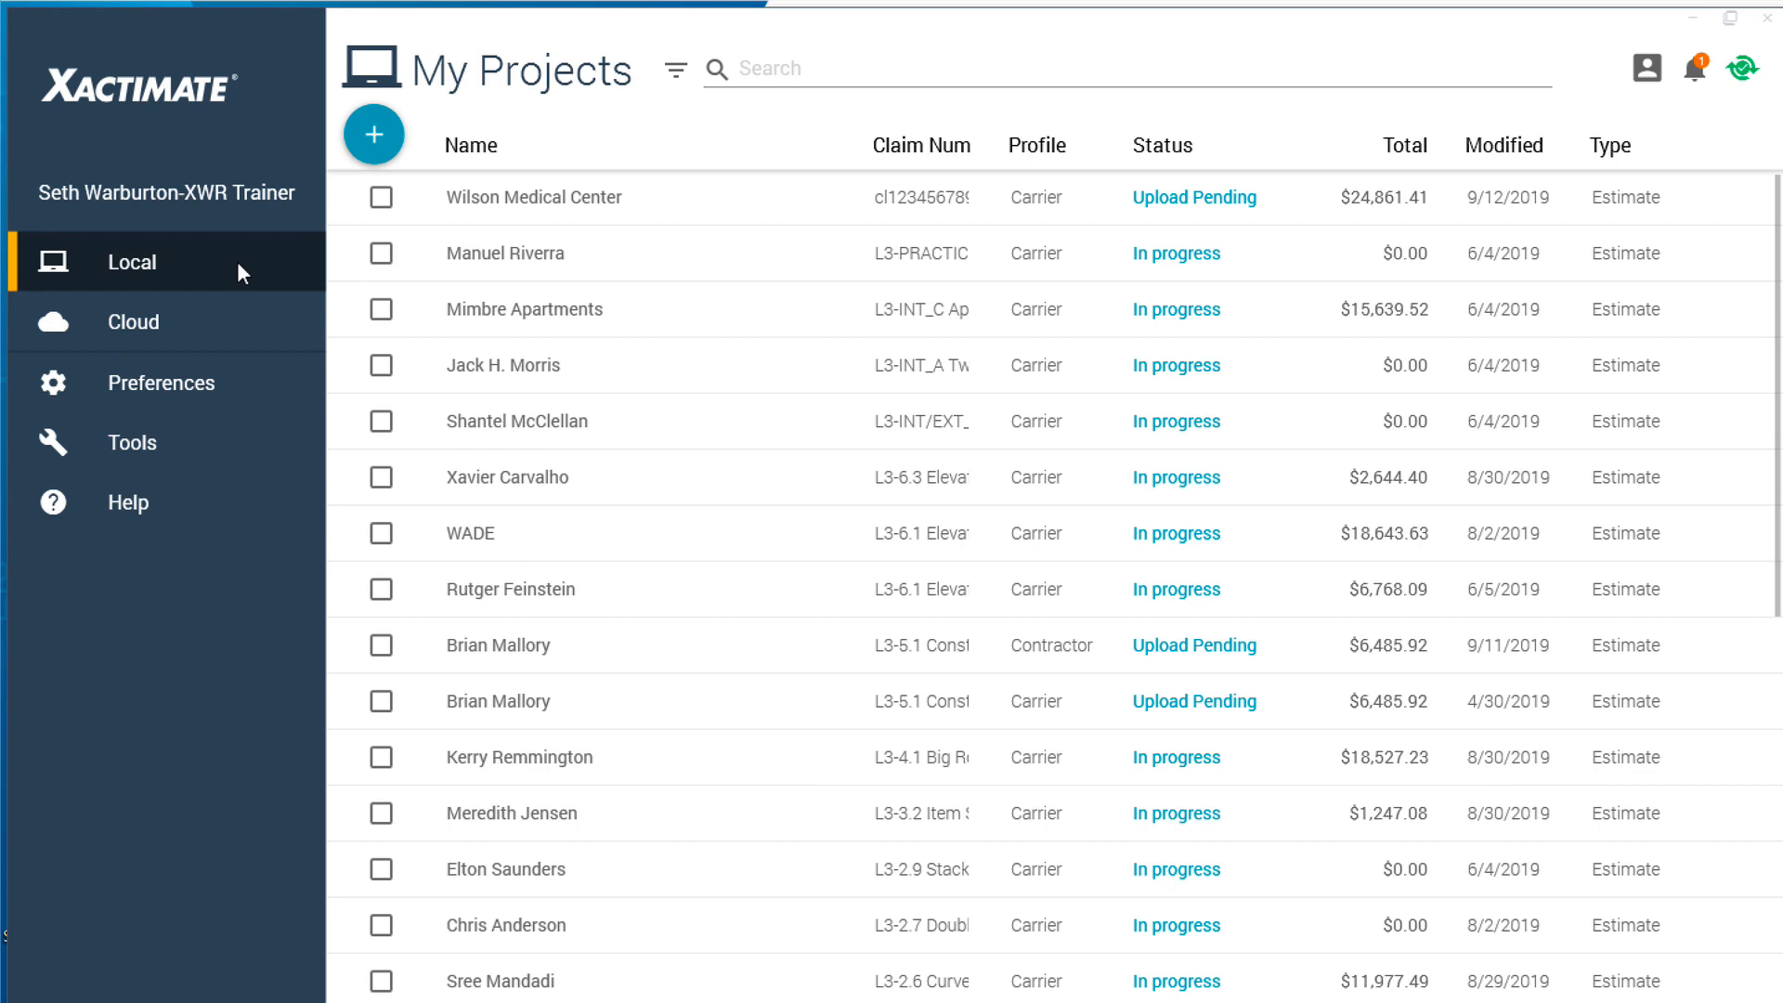
pyautogui.moveTo(240, 457)
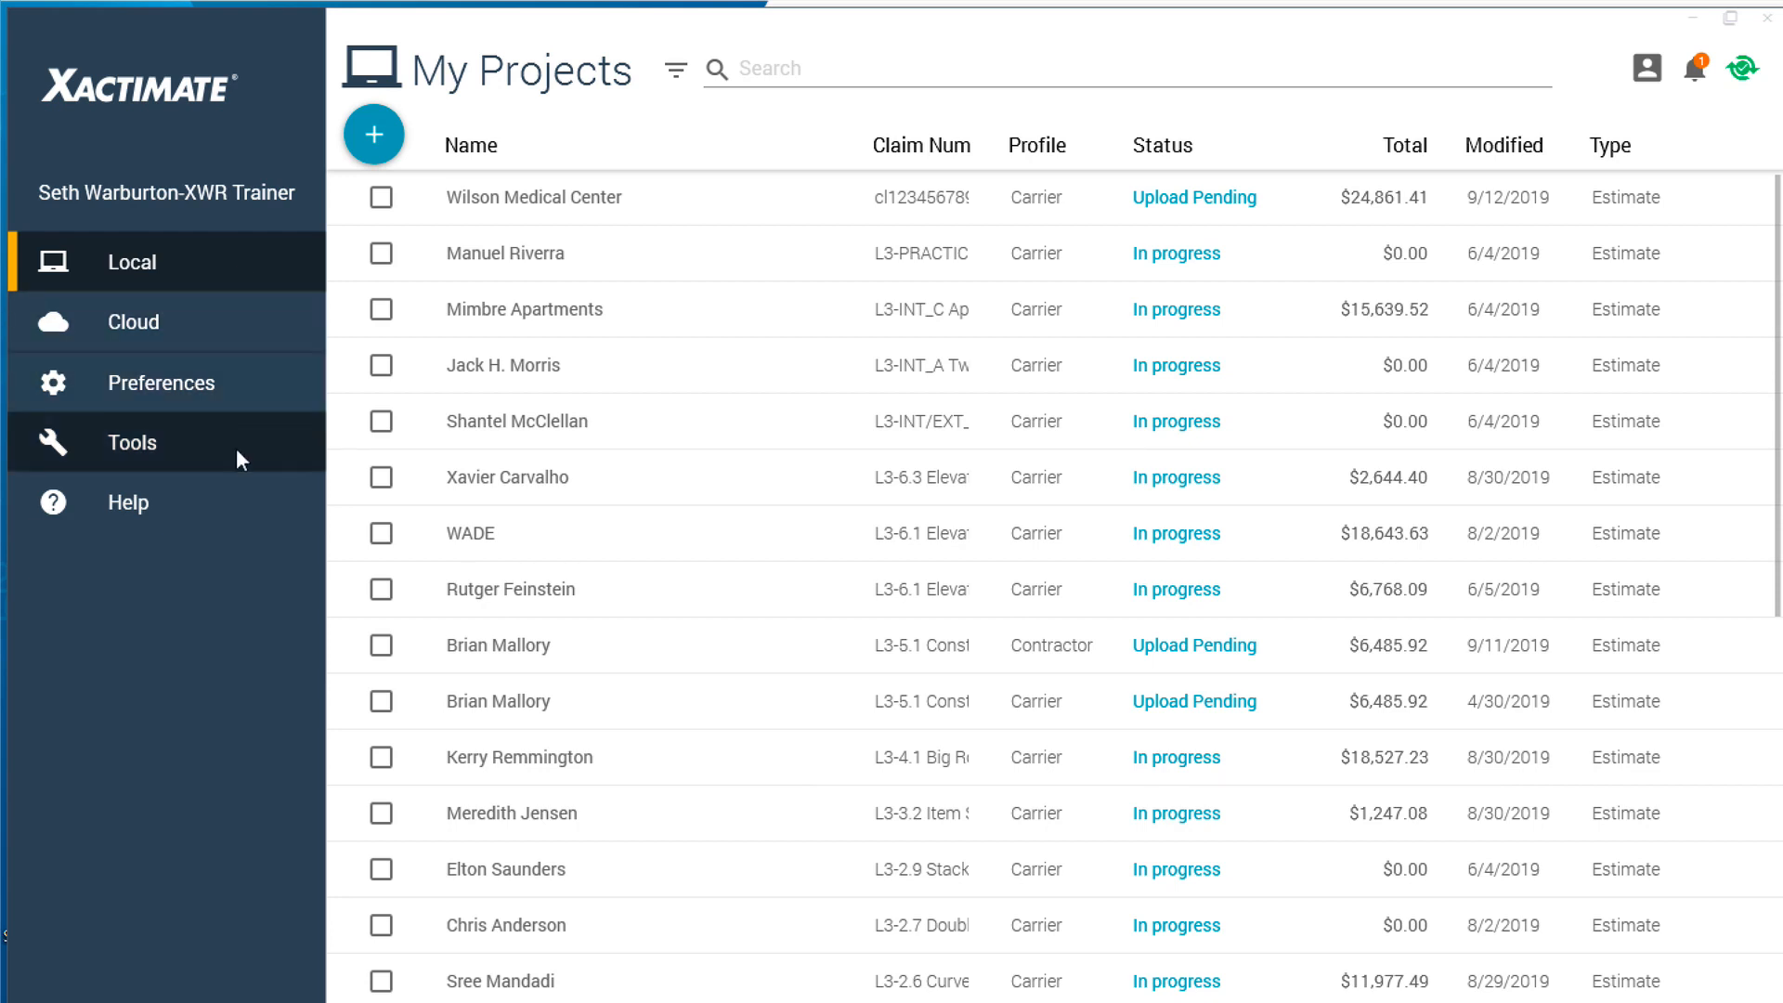
# Step: Go to the Tools page to reach the Data Transfer options
pyautogui.click(132, 442)
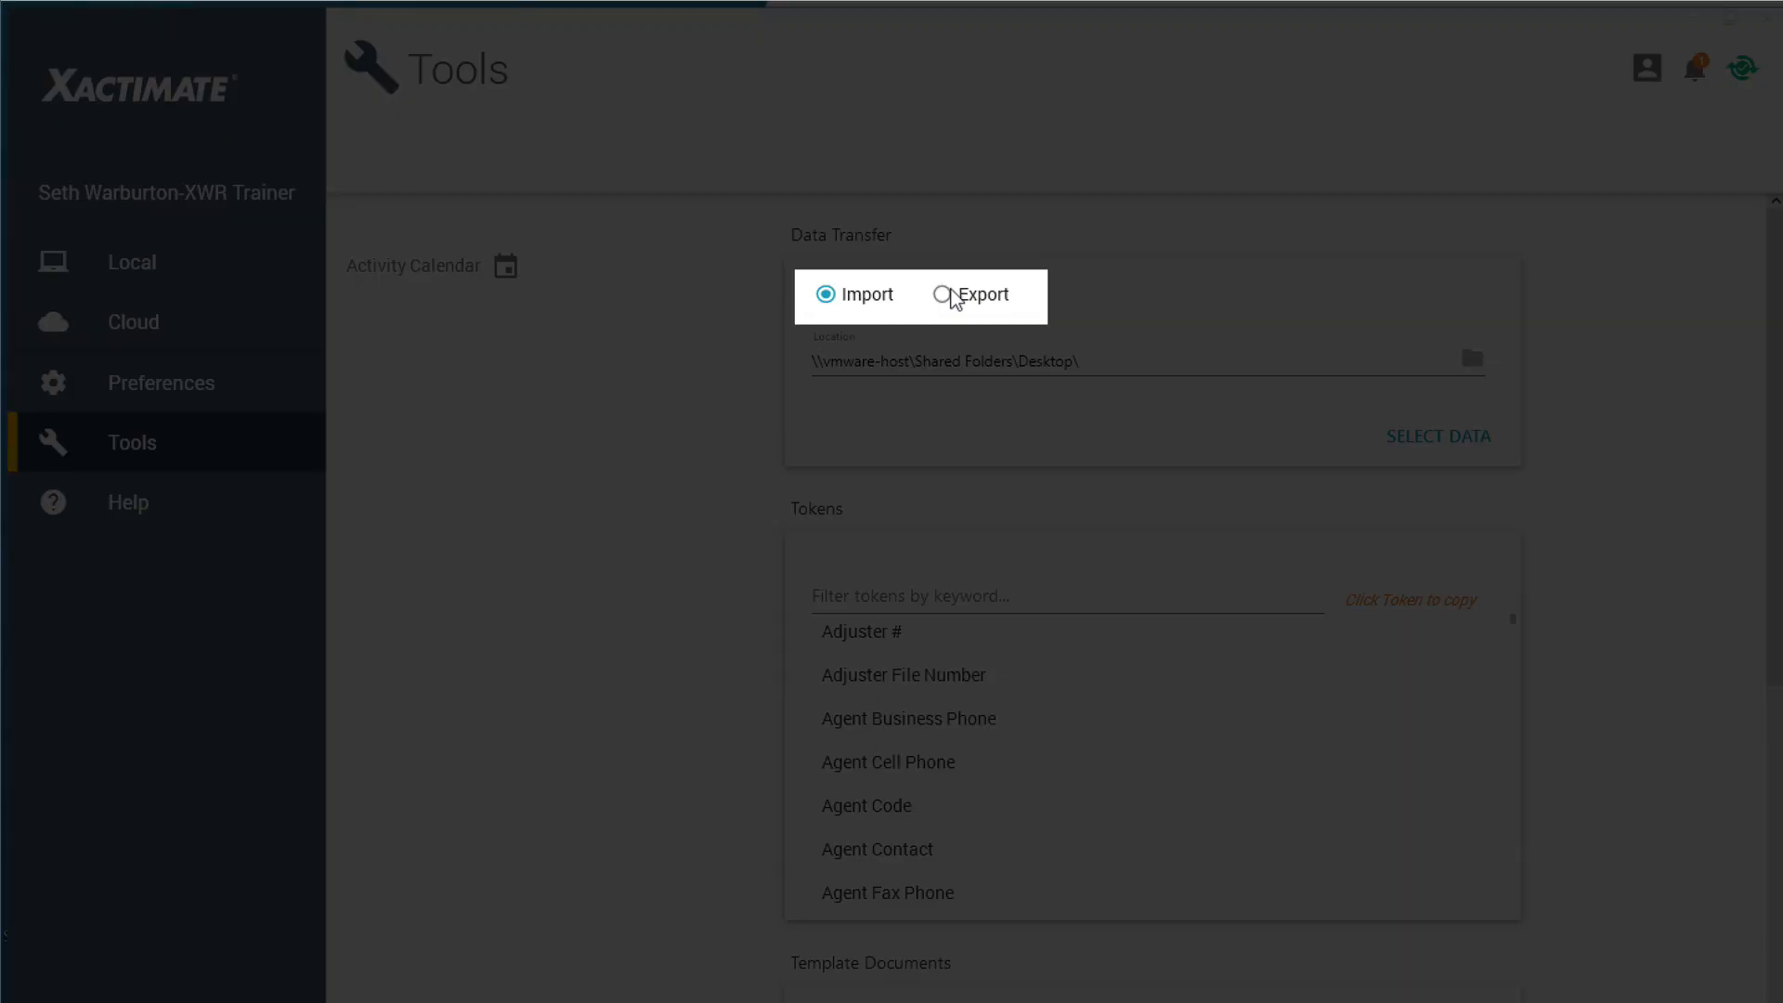
# Step: Choose Export mode with the shared Desktop folder as the destination
pyautogui.click(936, 295)
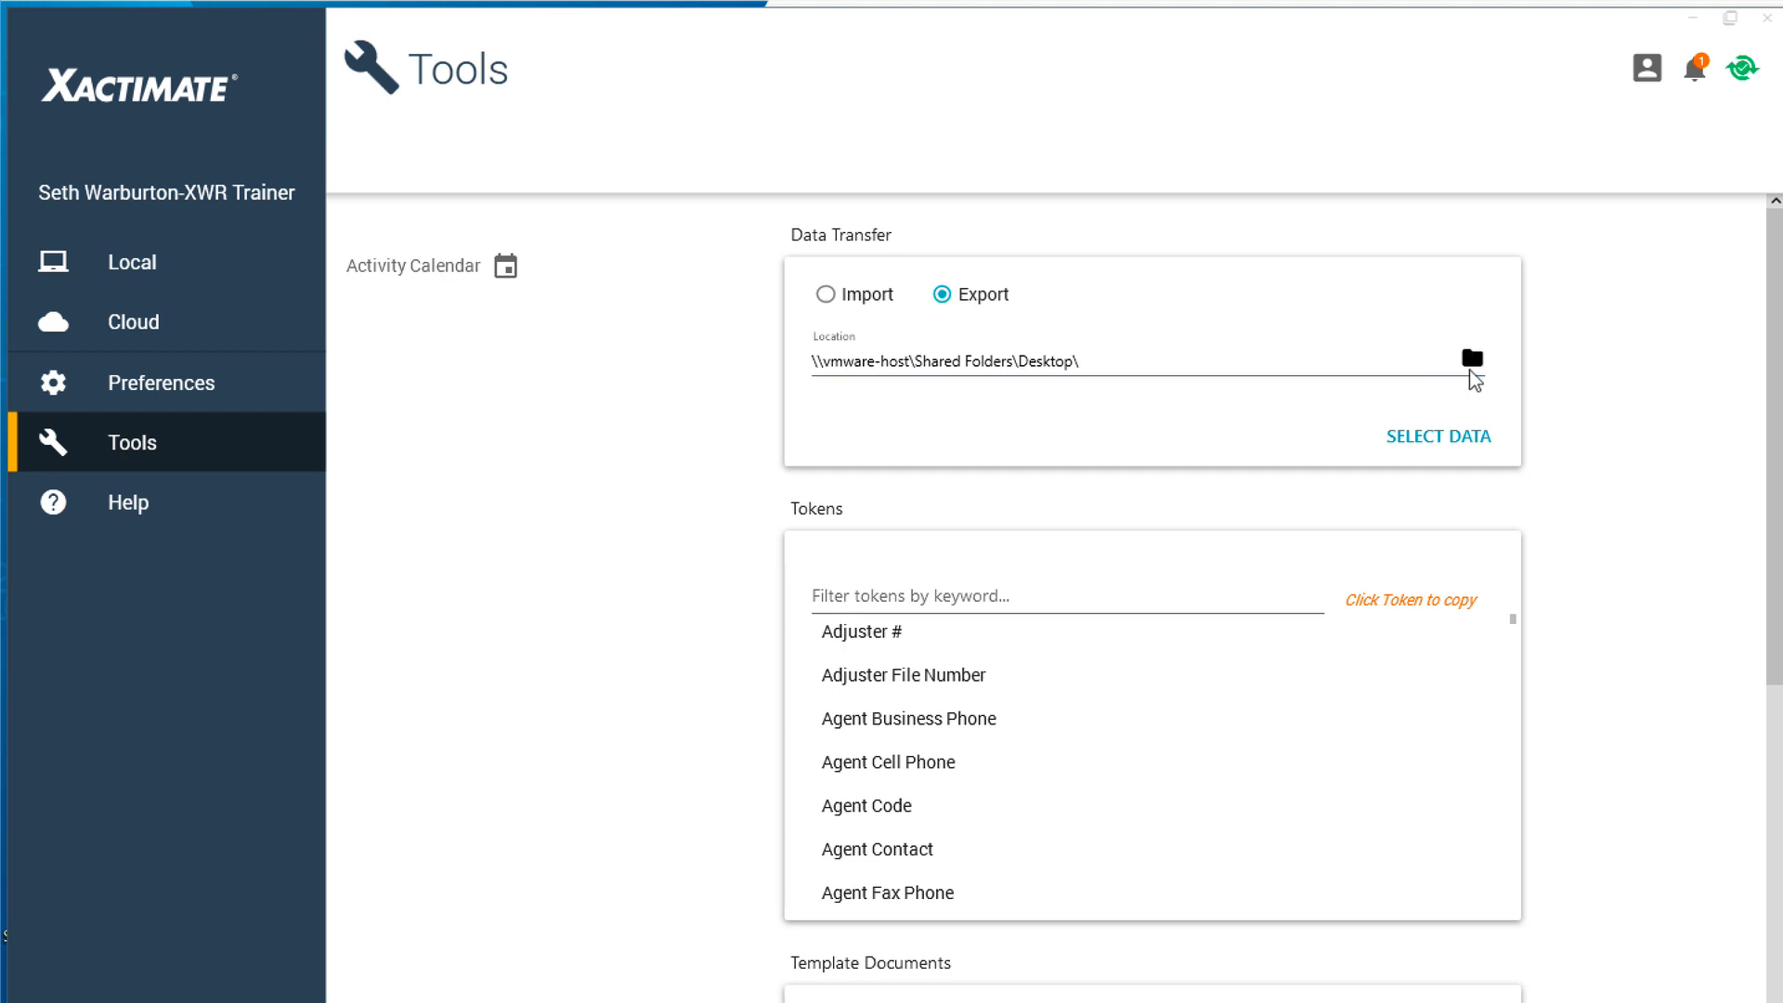
pyautogui.click(1471, 359)
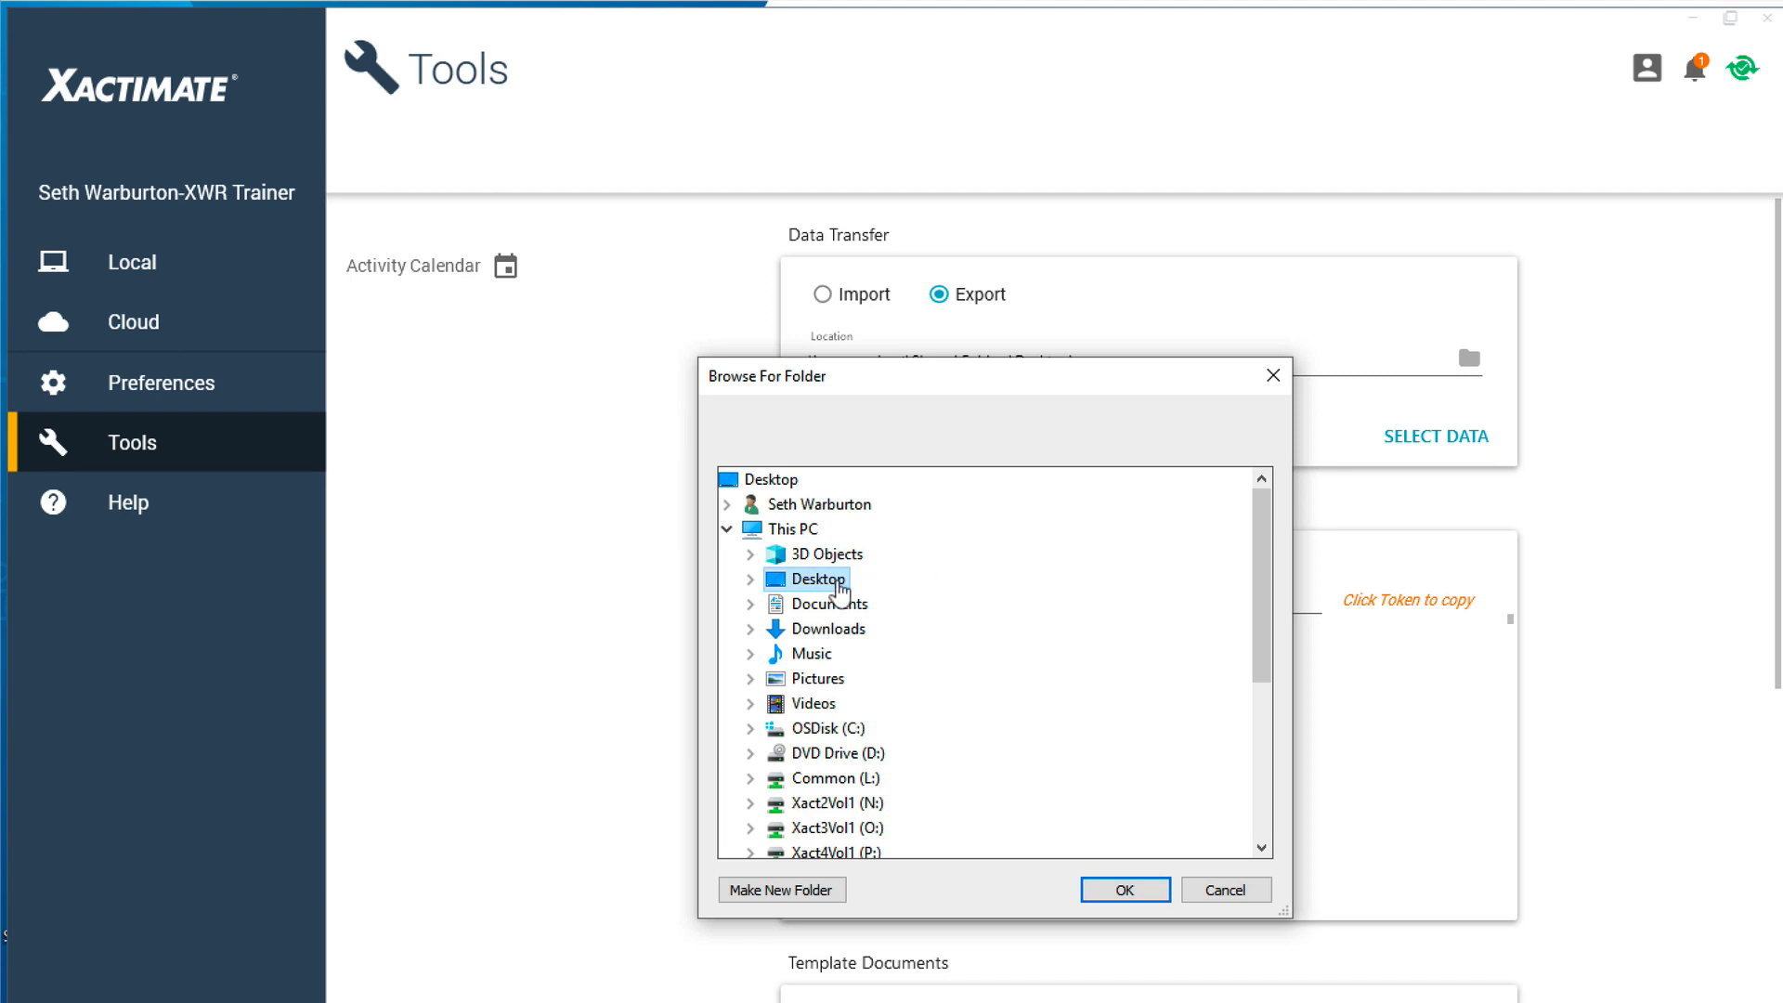
pyautogui.click(1122, 890)
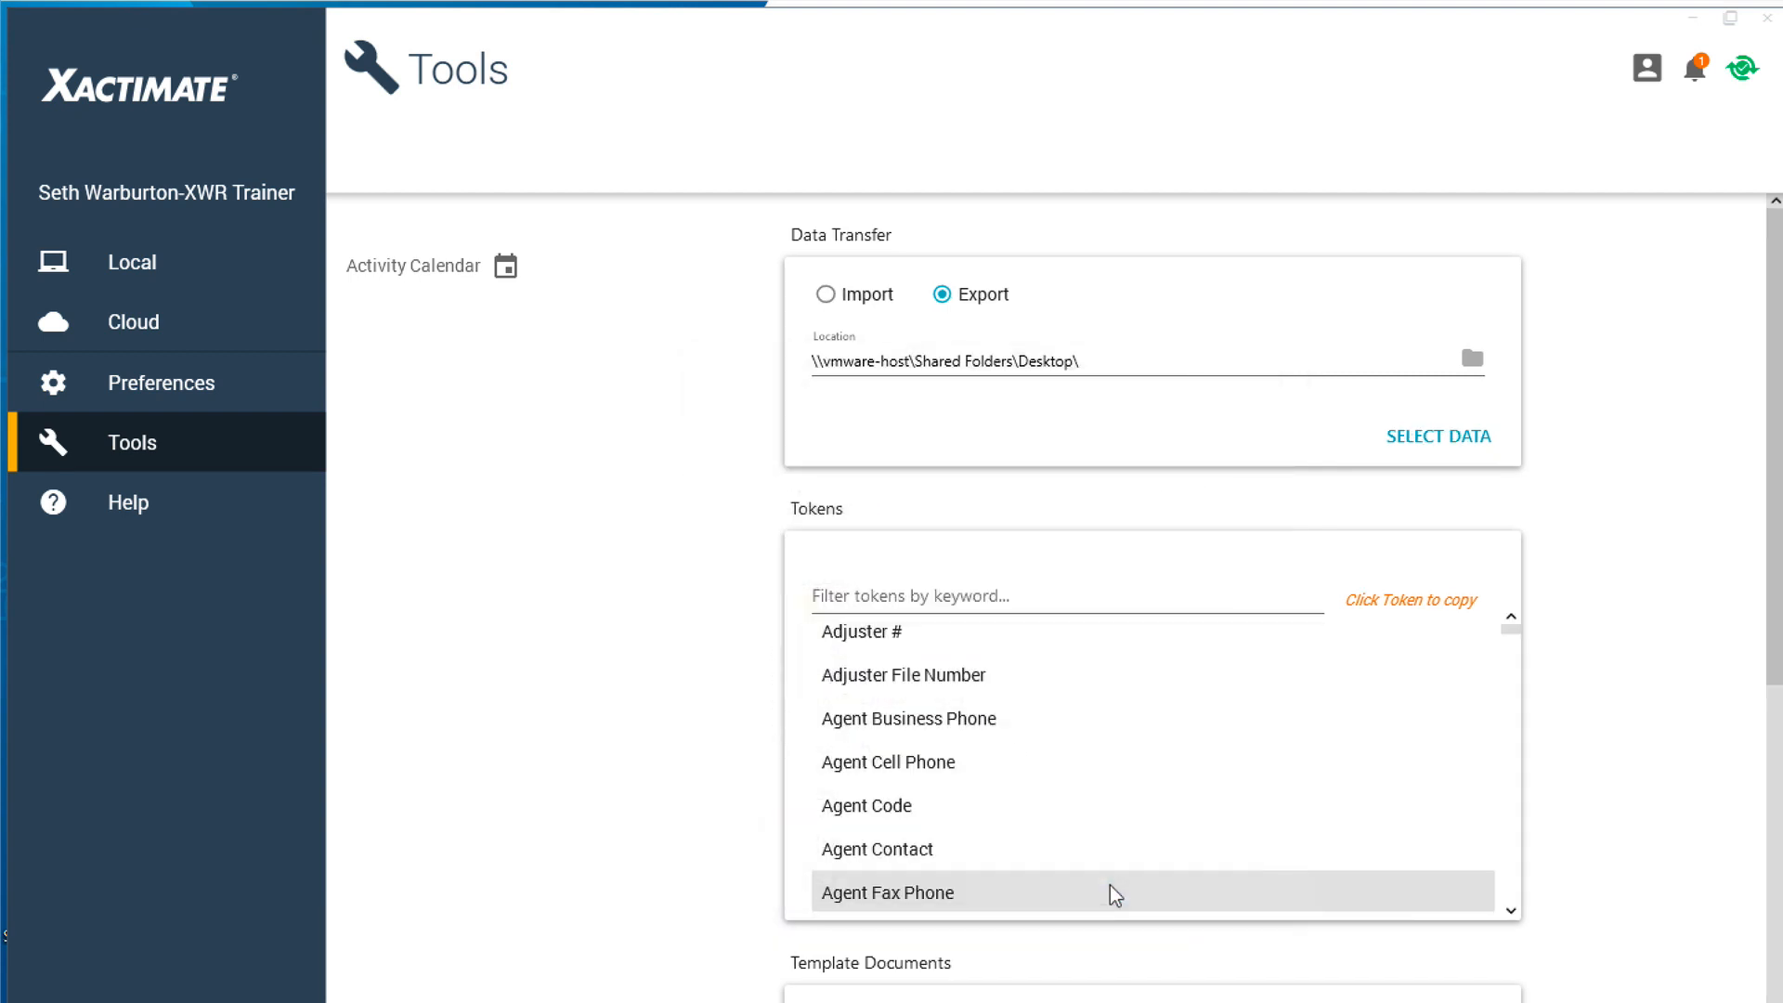
# Step: Export the GOODWORKRESTORATION company header and dismiss the success message
pyautogui.click(1437, 434)
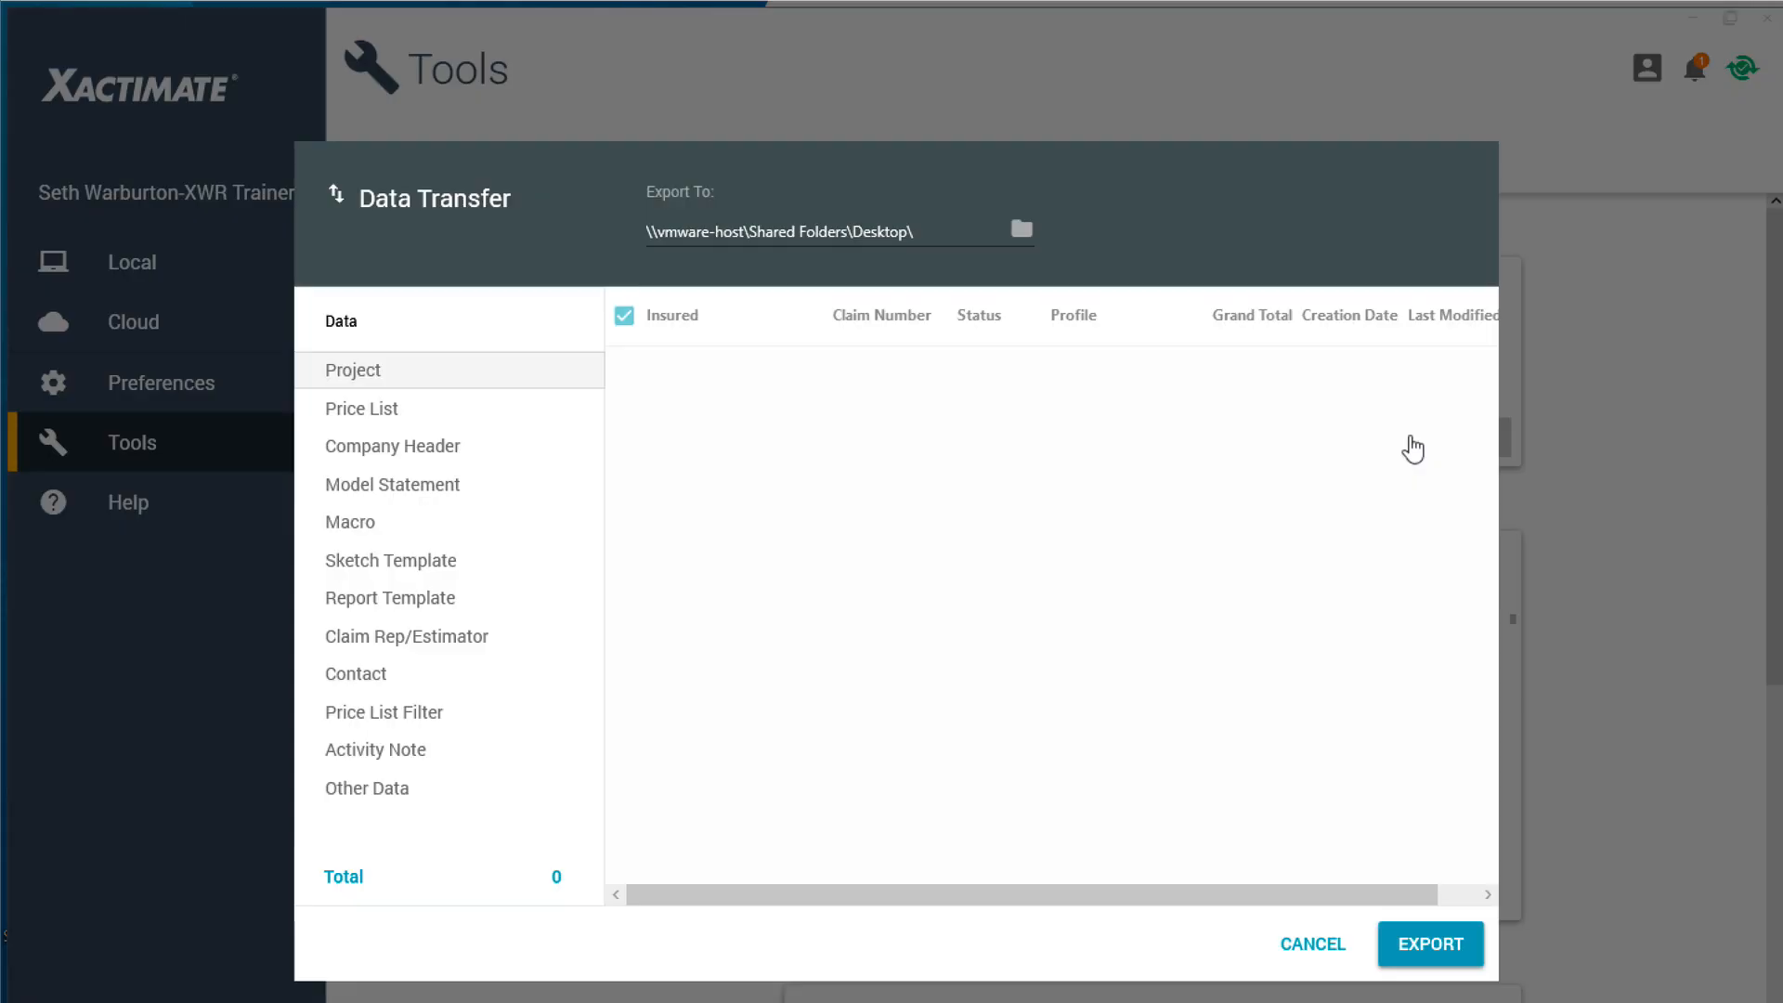
pyautogui.moveTo(1023, 453)
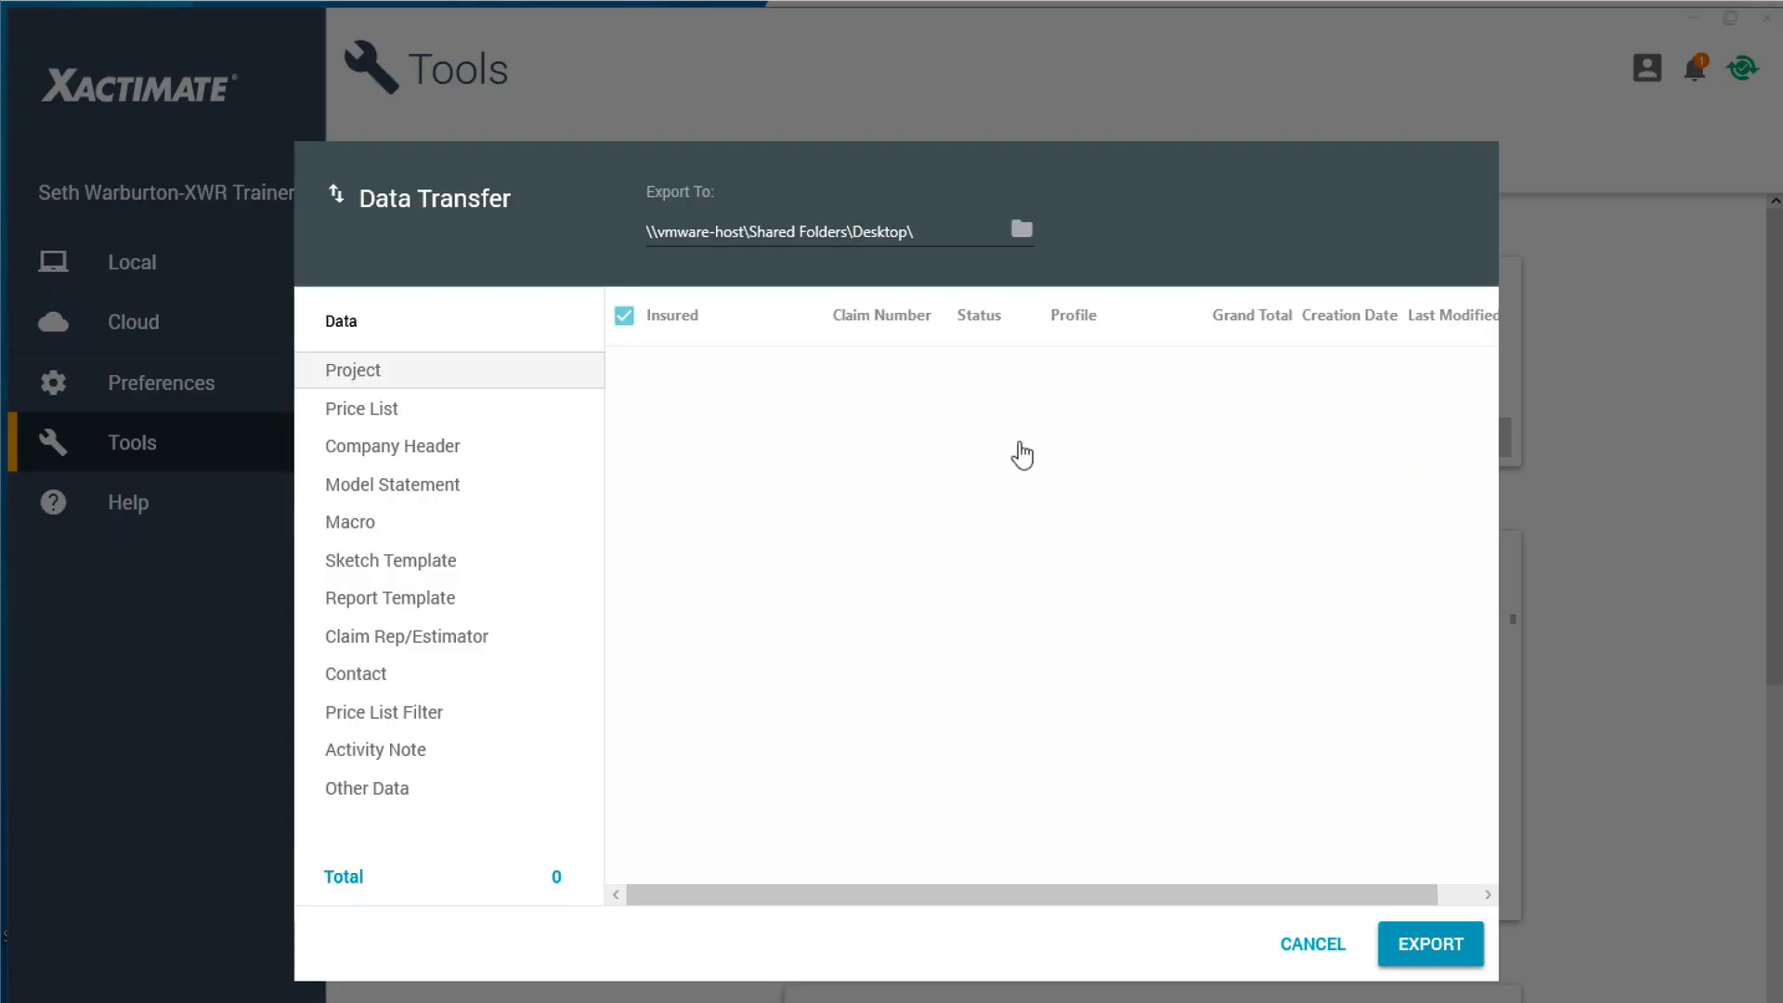
pyautogui.click(391, 445)
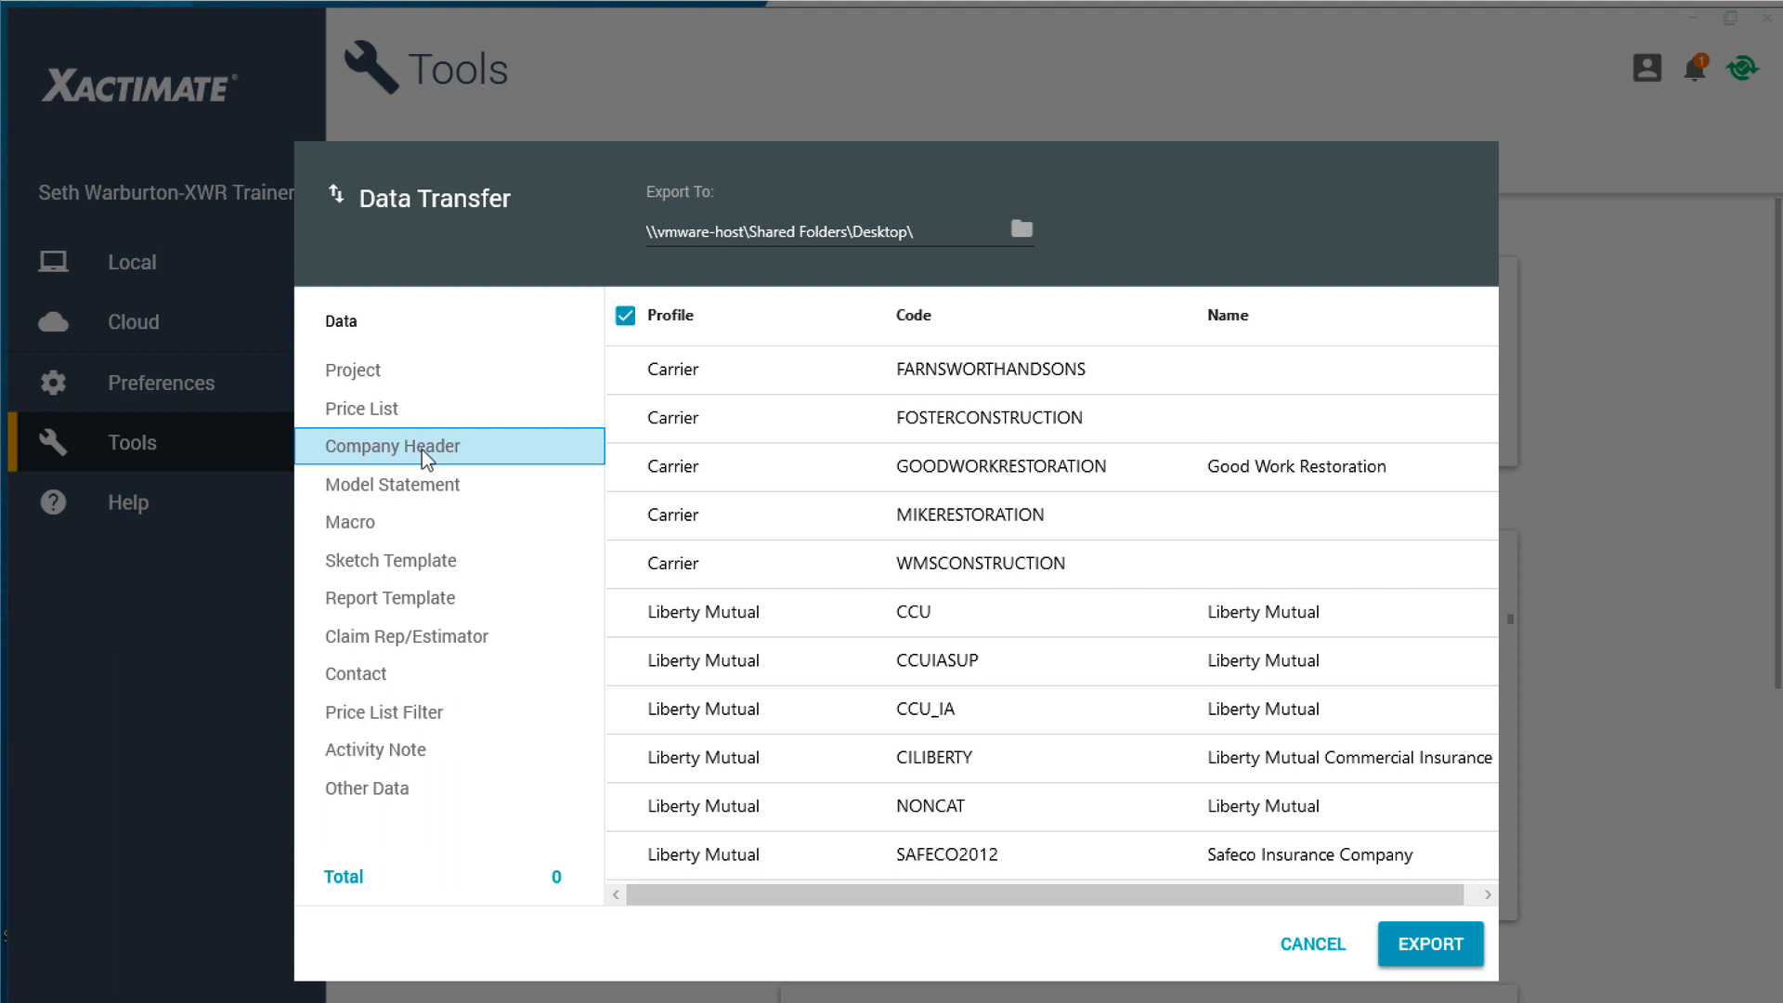
pyautogui.click(624, 466)
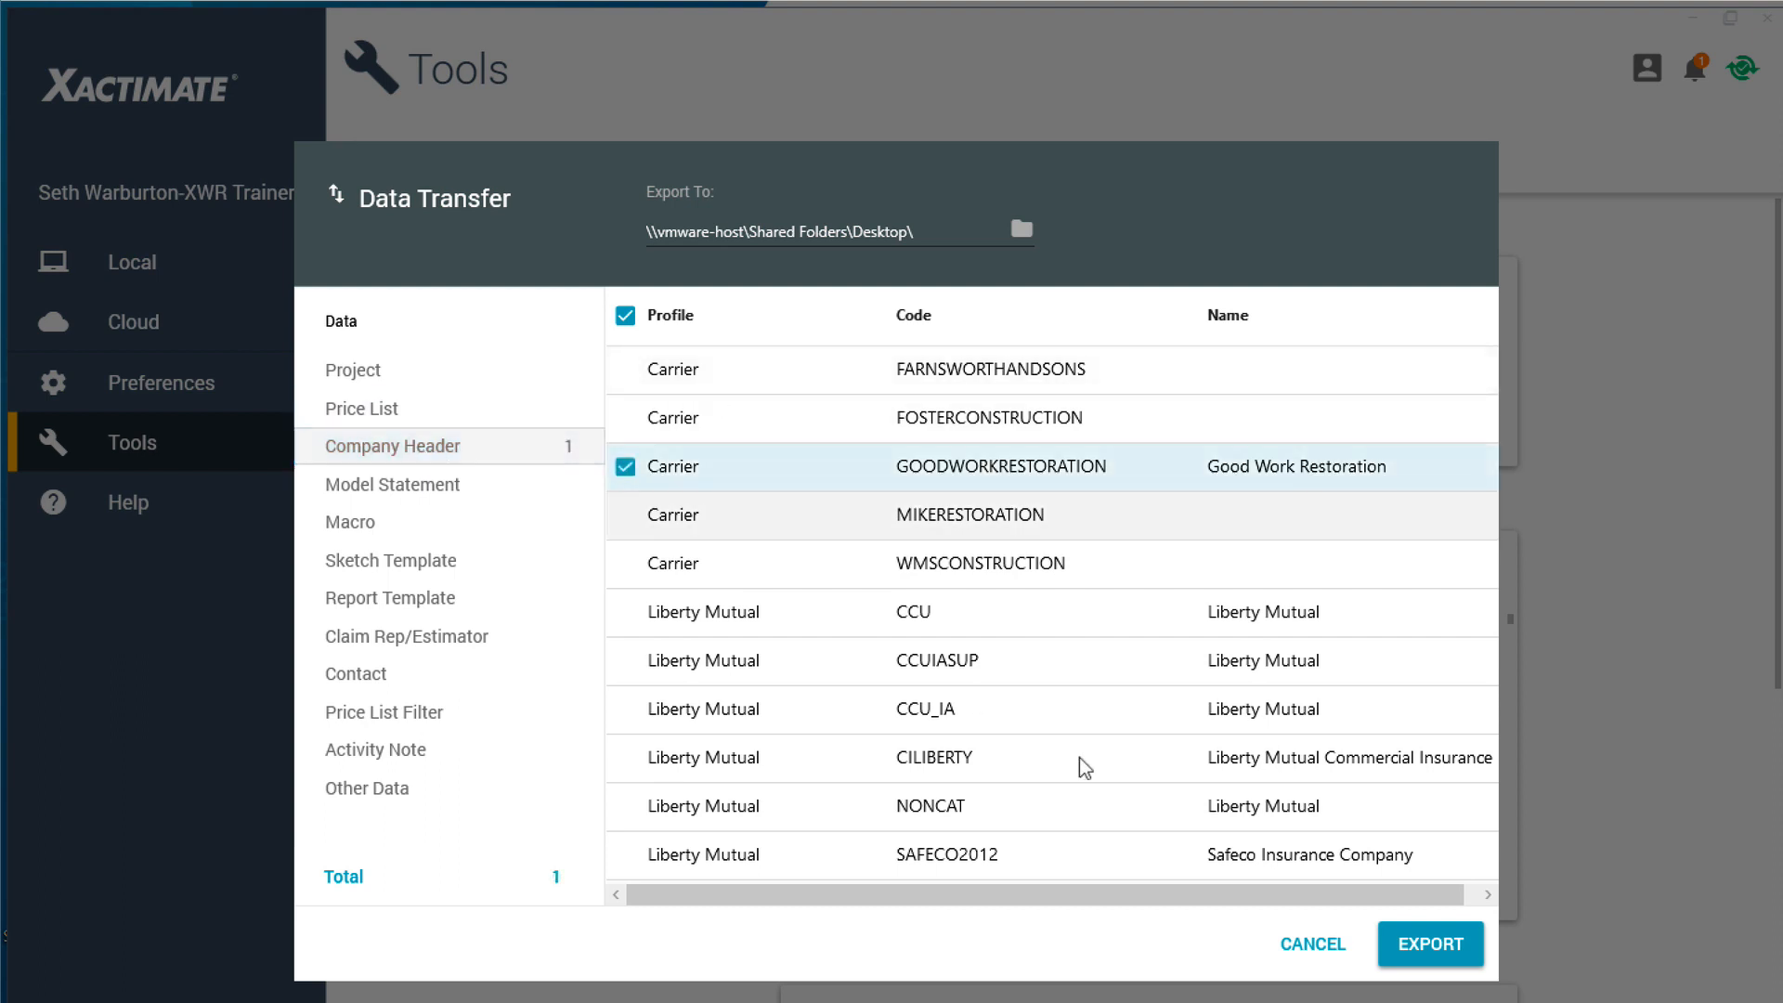
pyautogui.click(1430, 944)
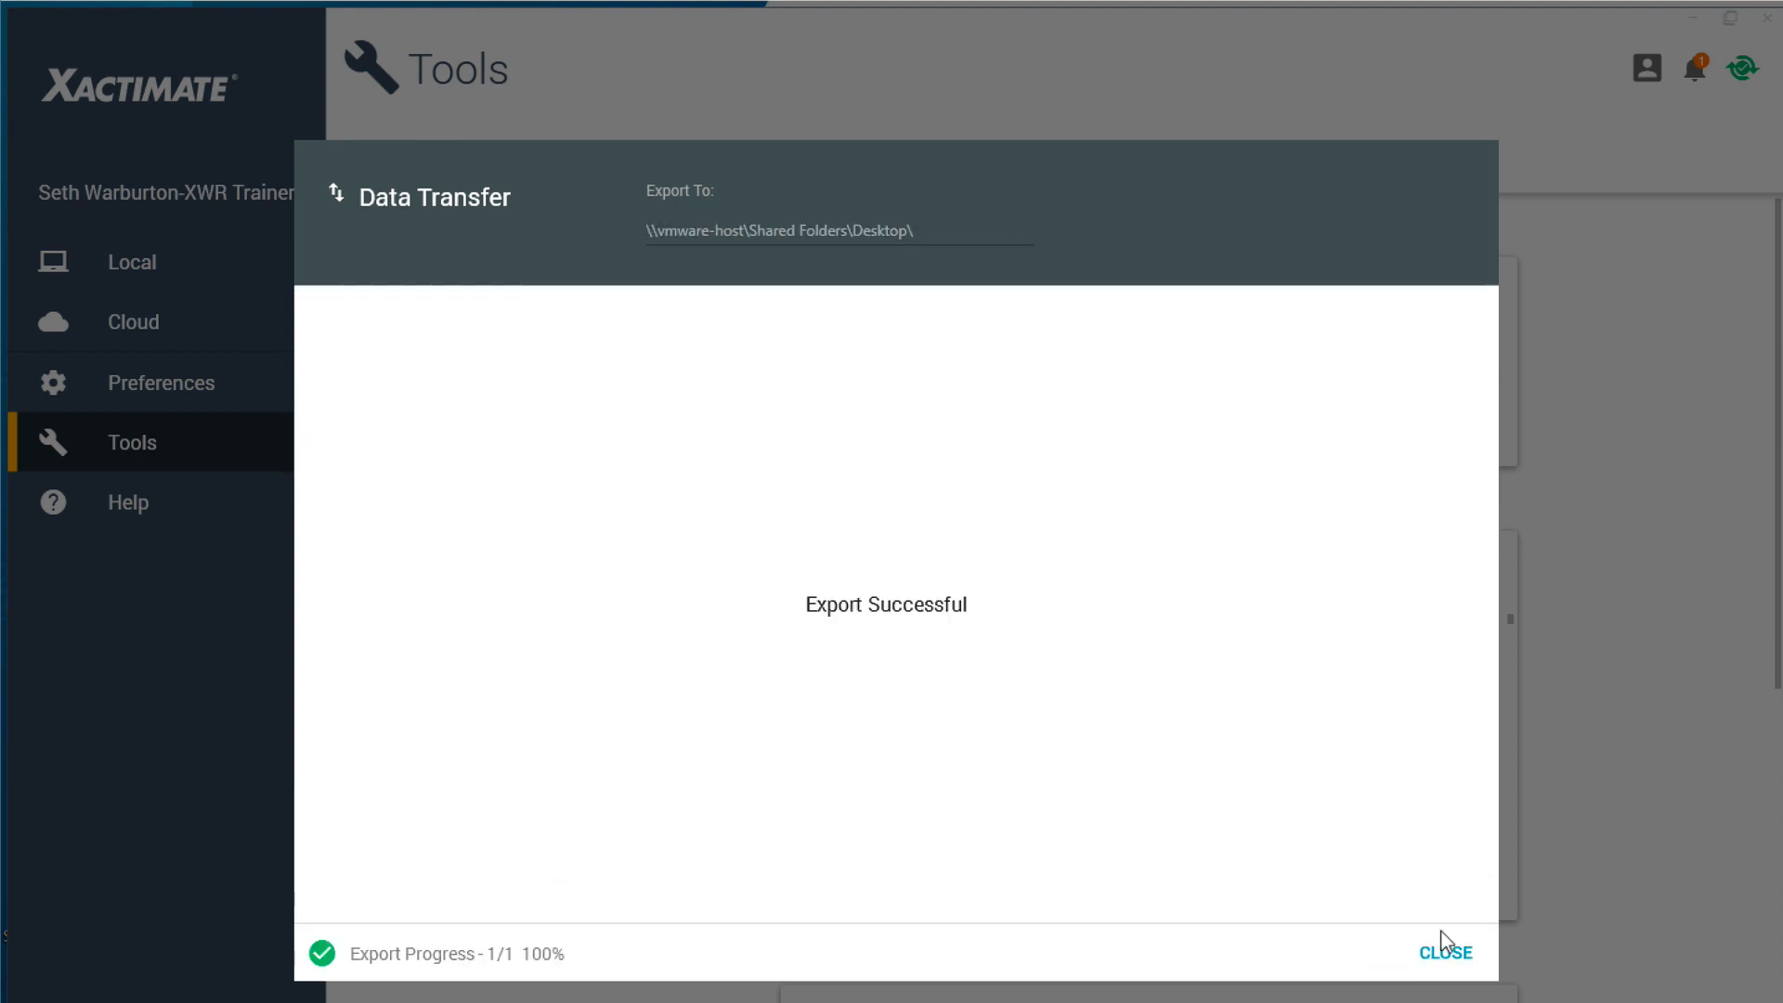
pyautogui.click(1445, 951)
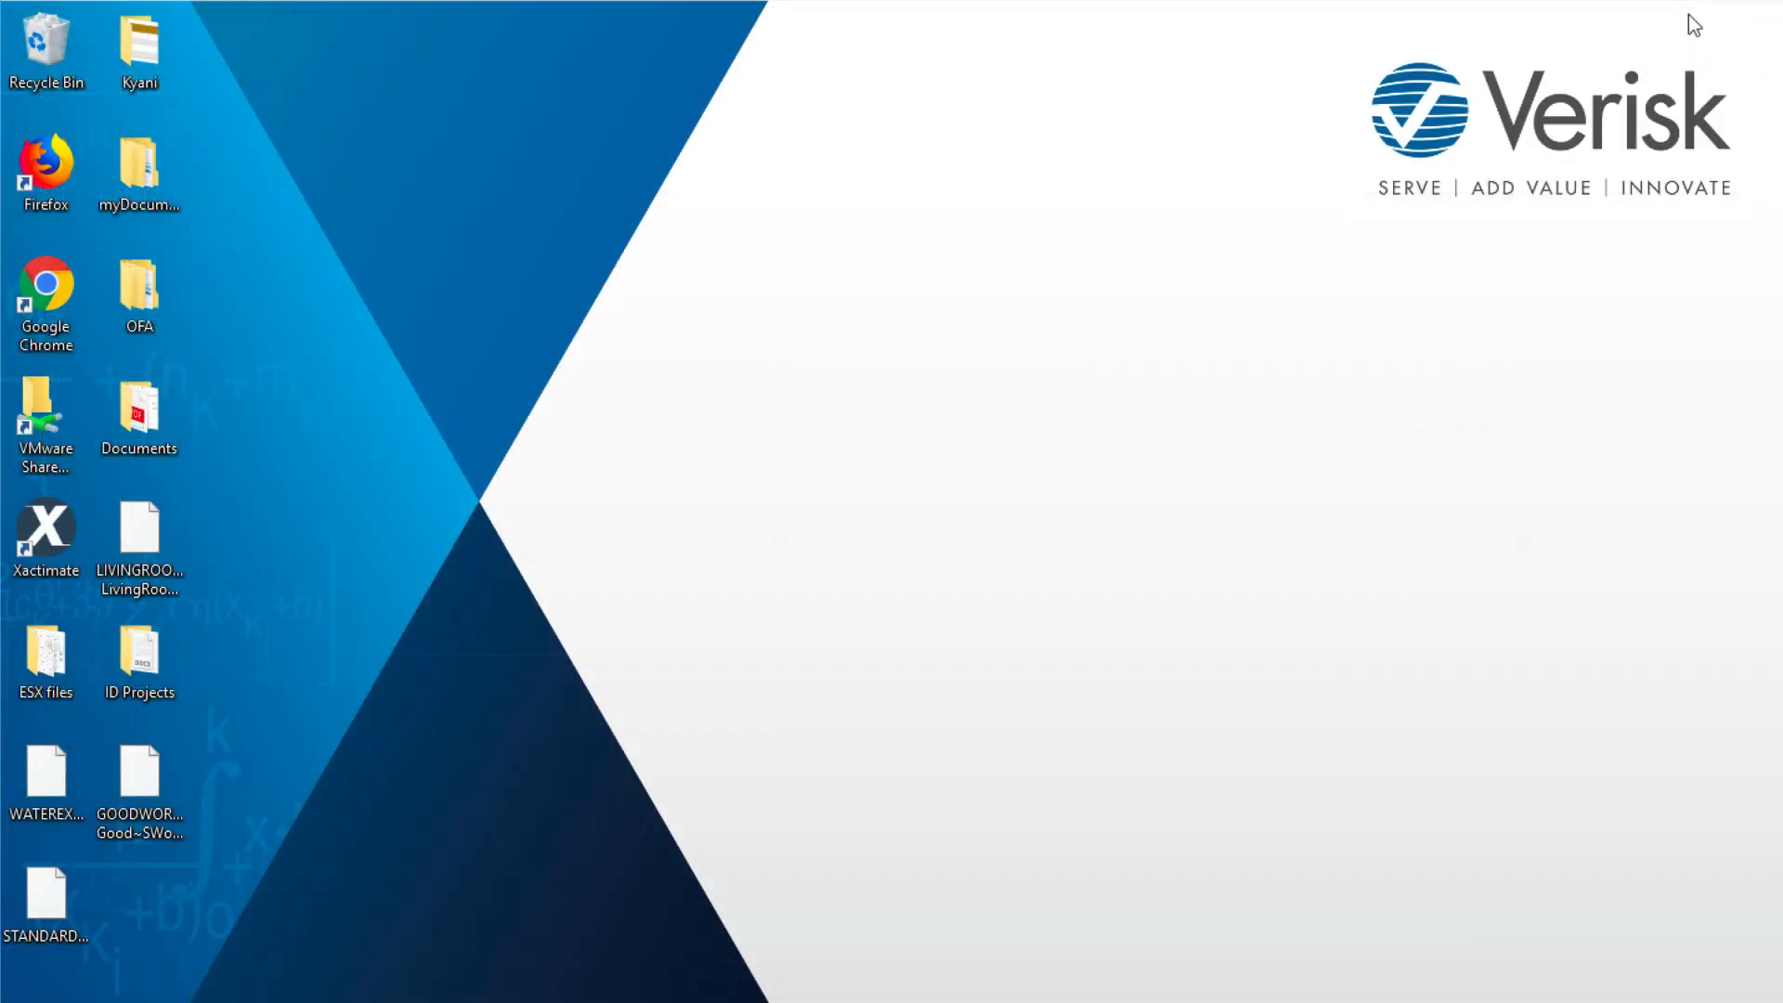
# Step: Check the exported GOODWORKRESTORATION file on the desktop and return to Xactimate's projects list
pyautogui.click(140, 784)
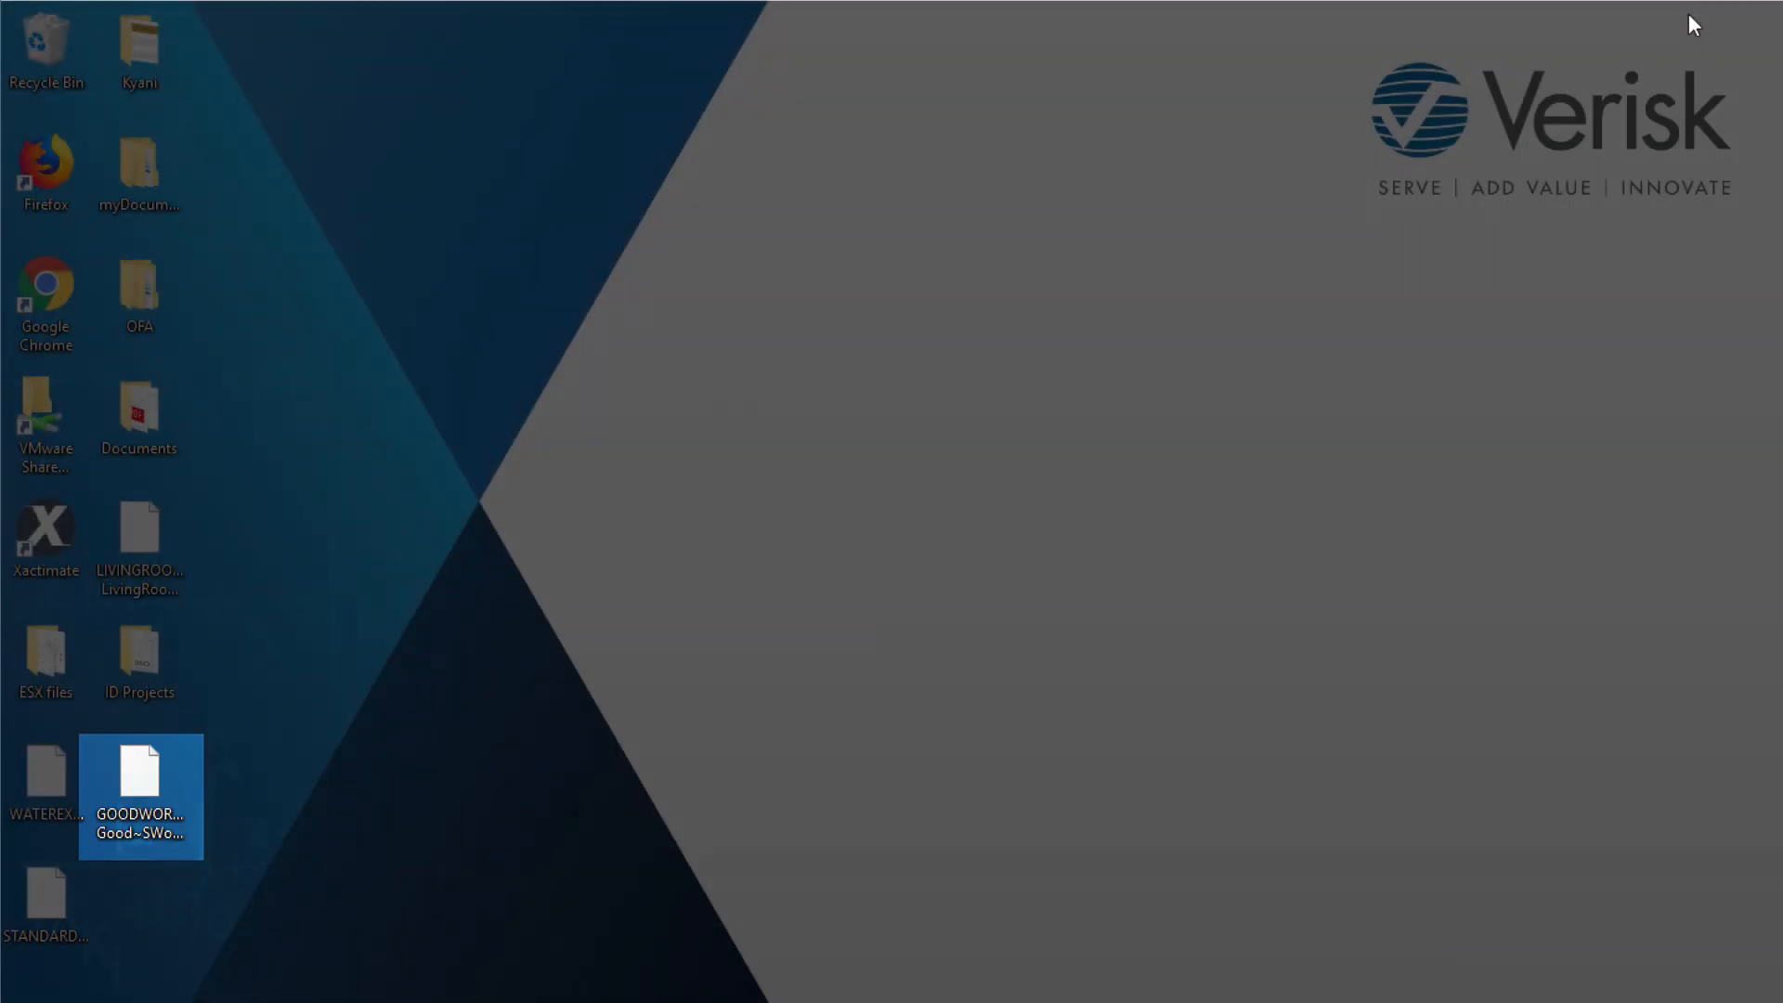
pyautogui.doubleClick(44, 533)
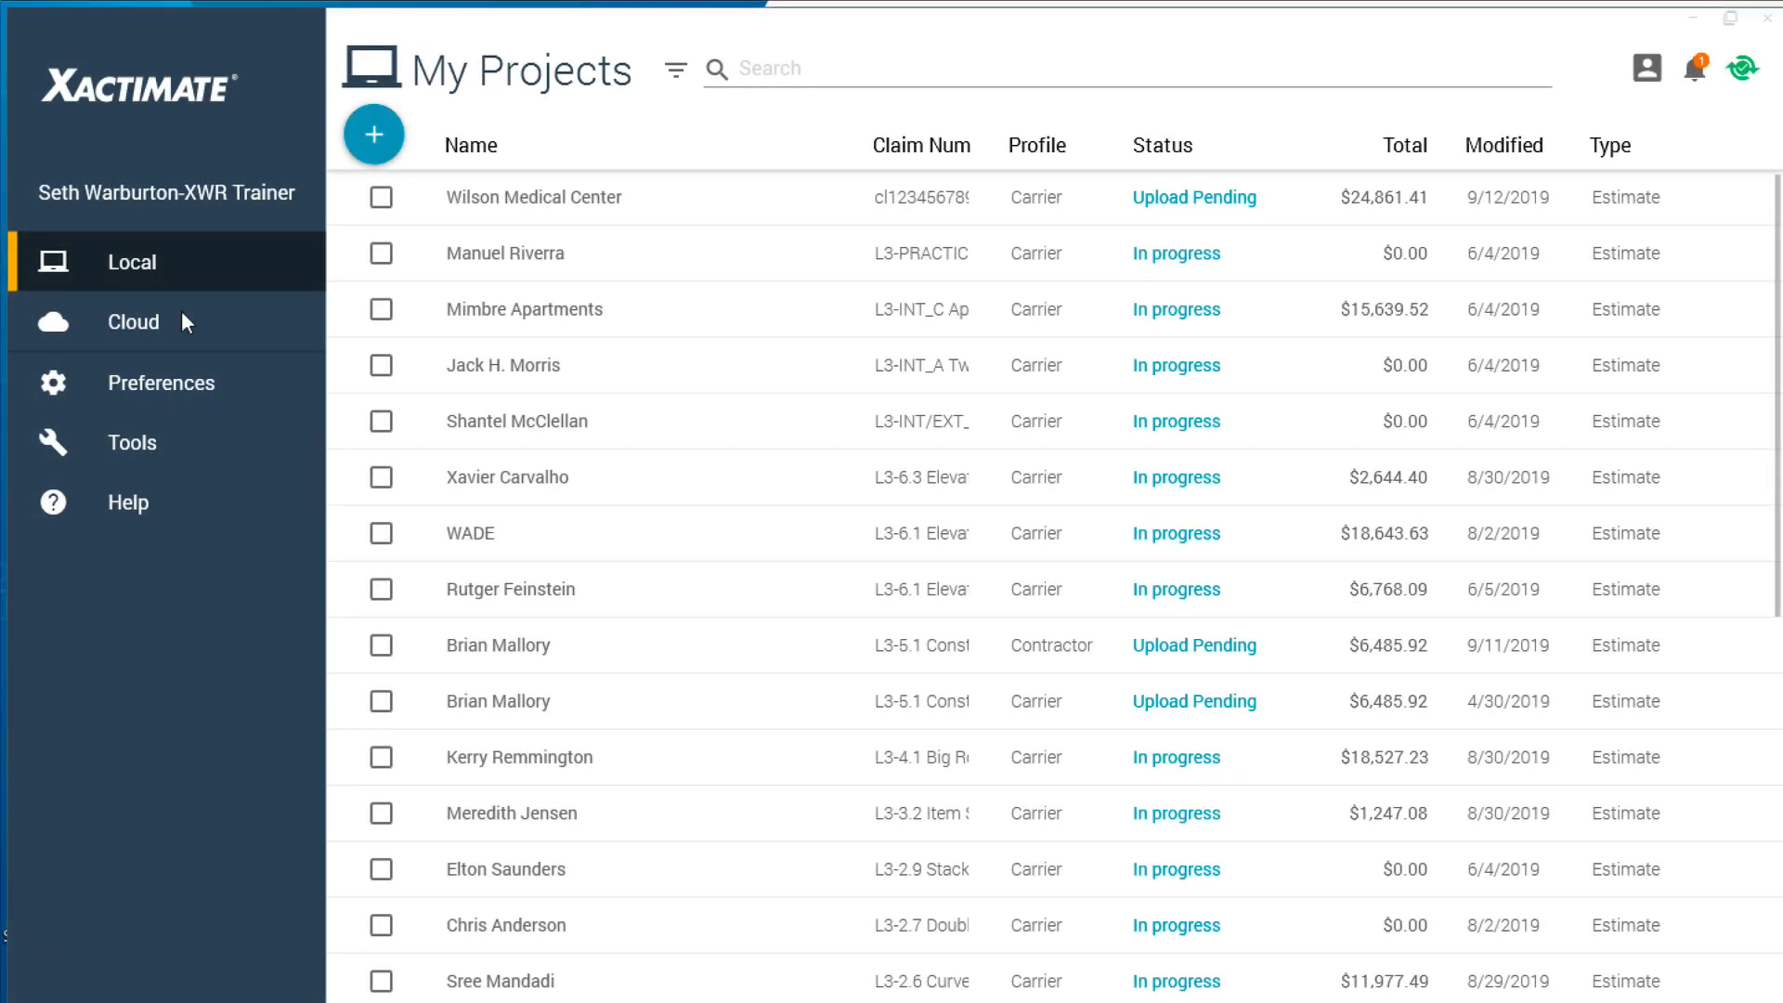
pyautogui.moveTo(191, 468)
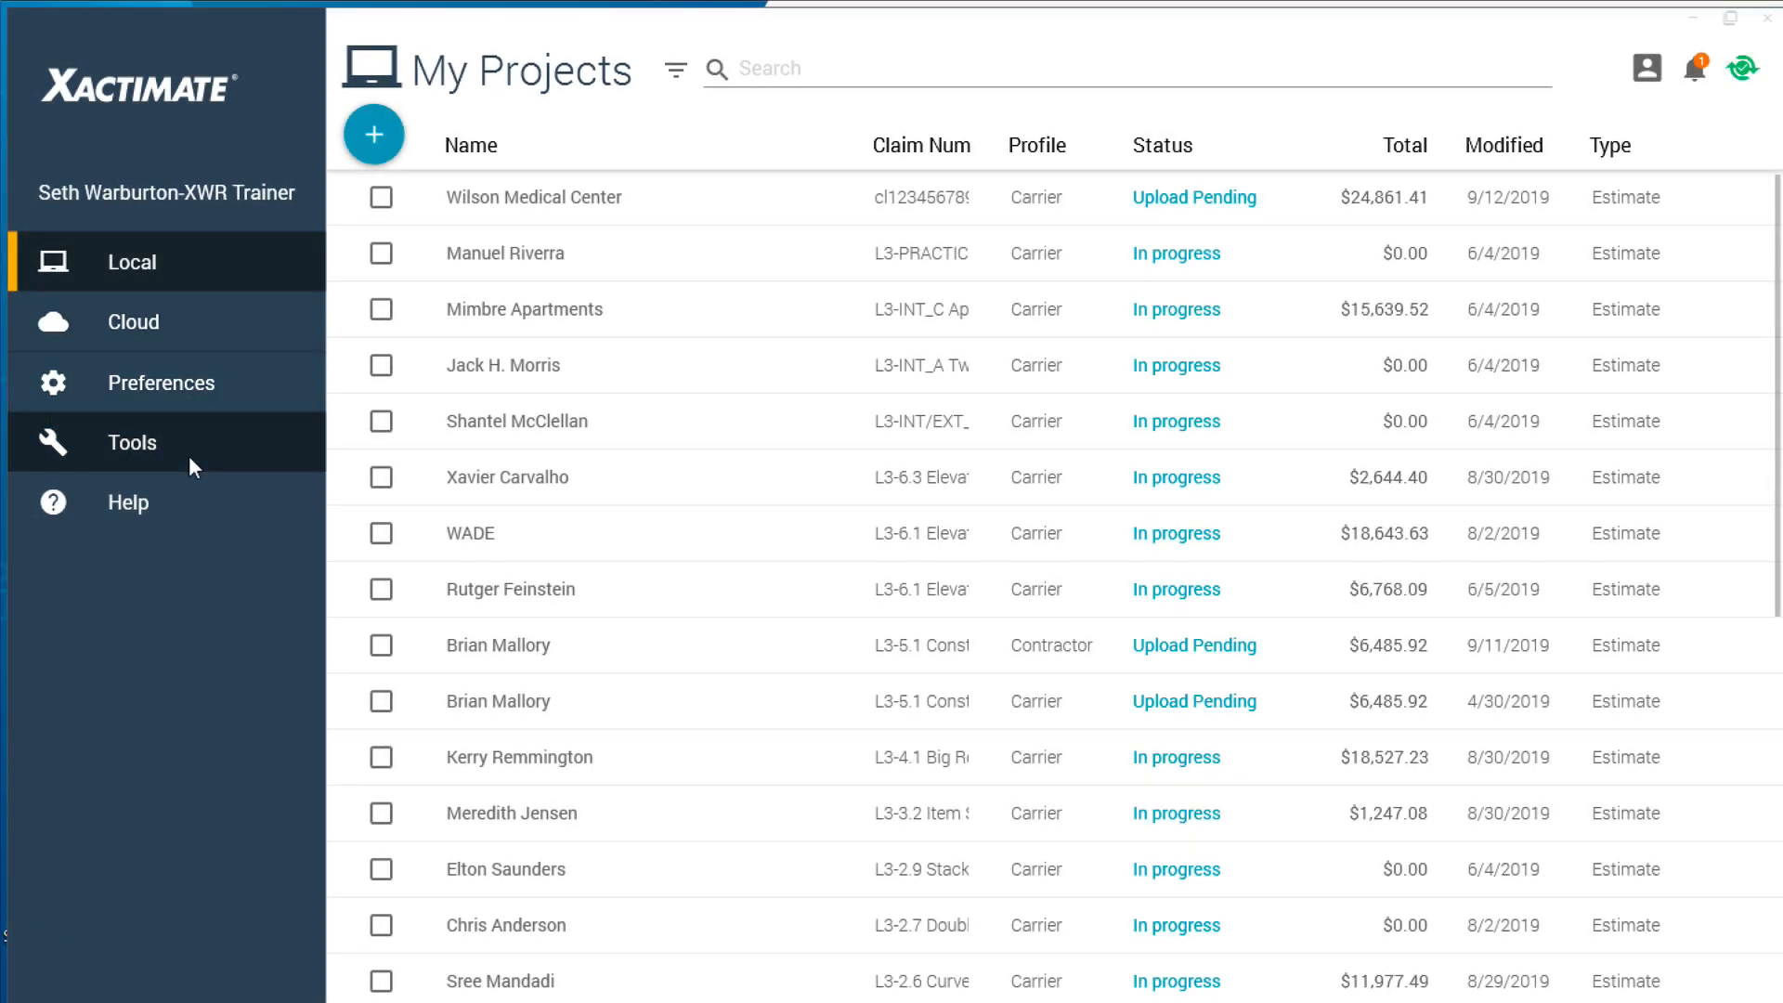
# Step: On the Tools page, choose Import mode with the shared Desktop folder as the source
pyautogui.click(132, 442)
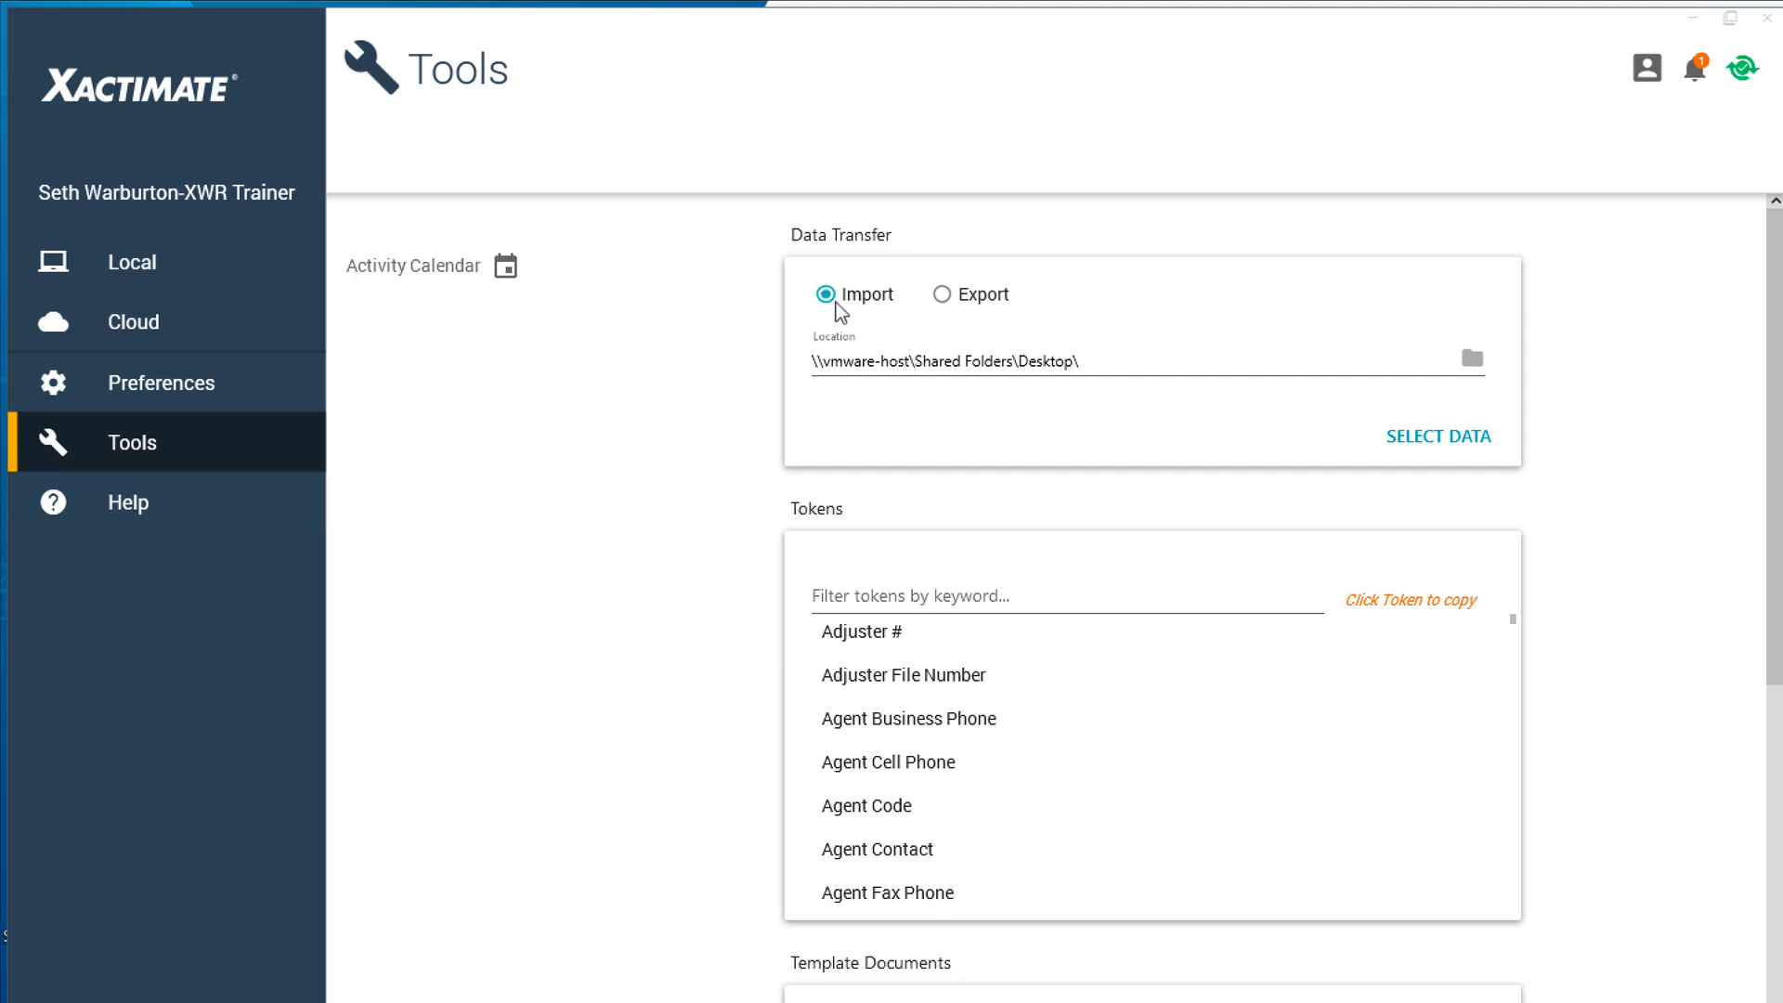
pyautogui.click(1471, 359)
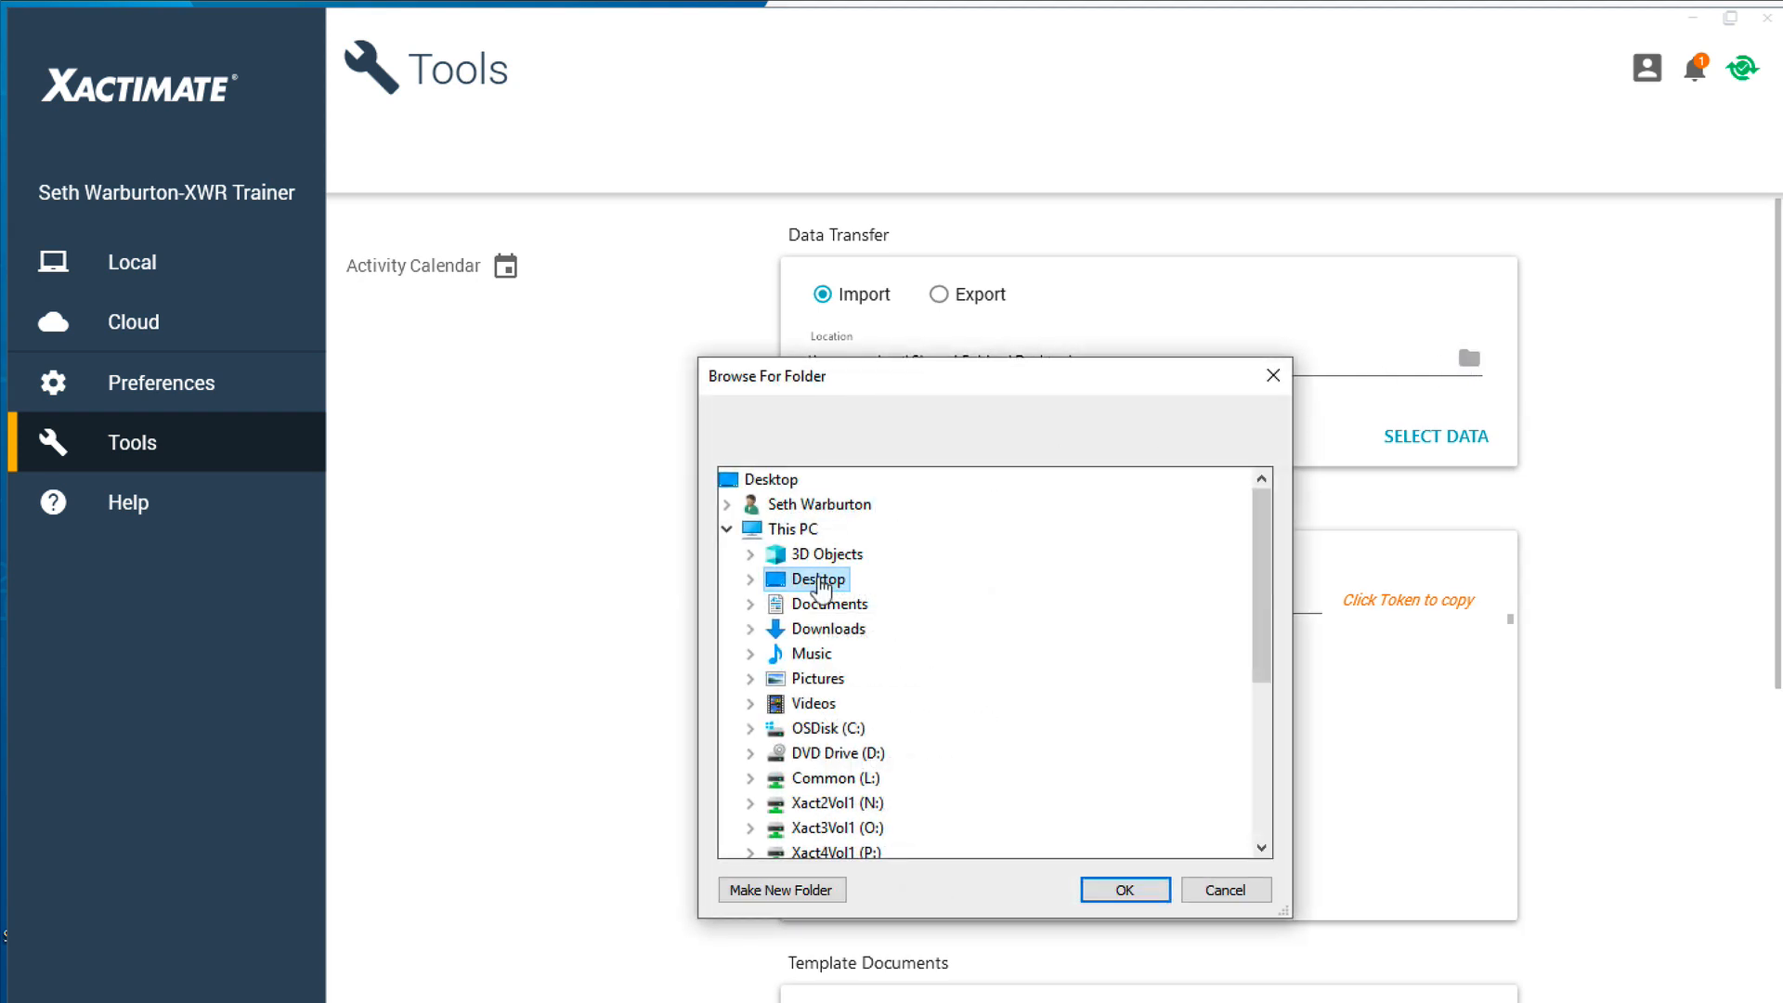
pyautogui.click(748, 579)
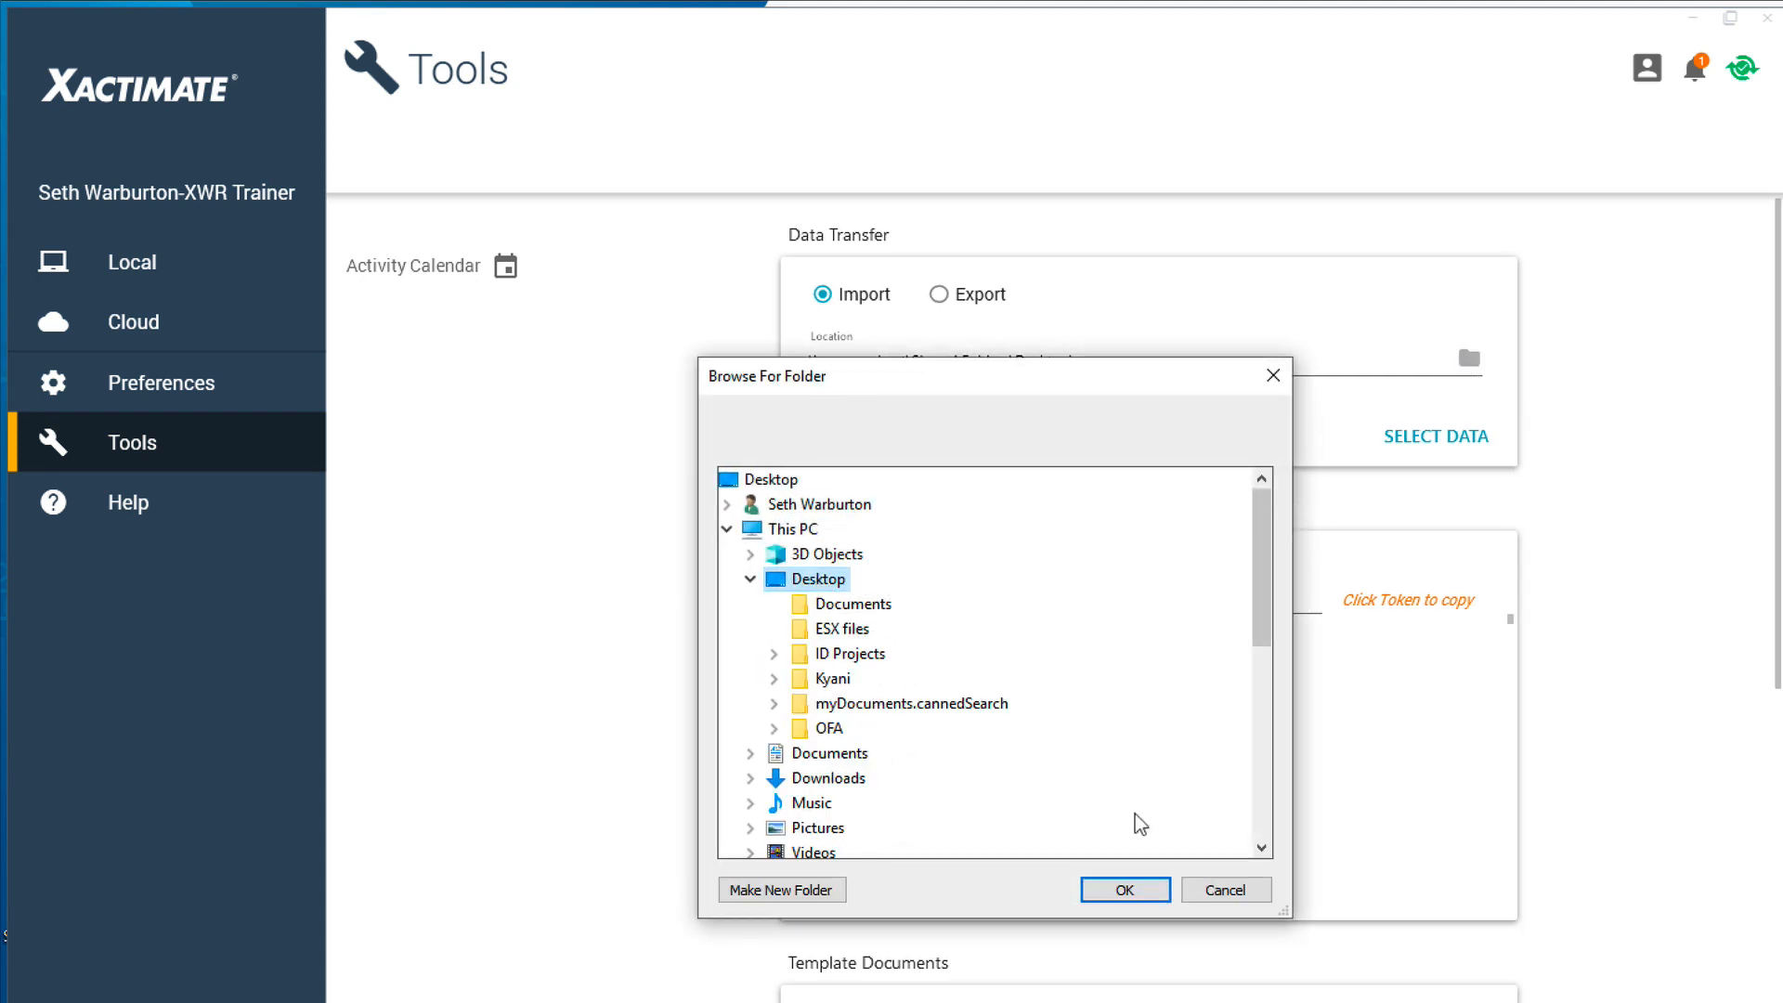
pyautogui.click(1124, 890)
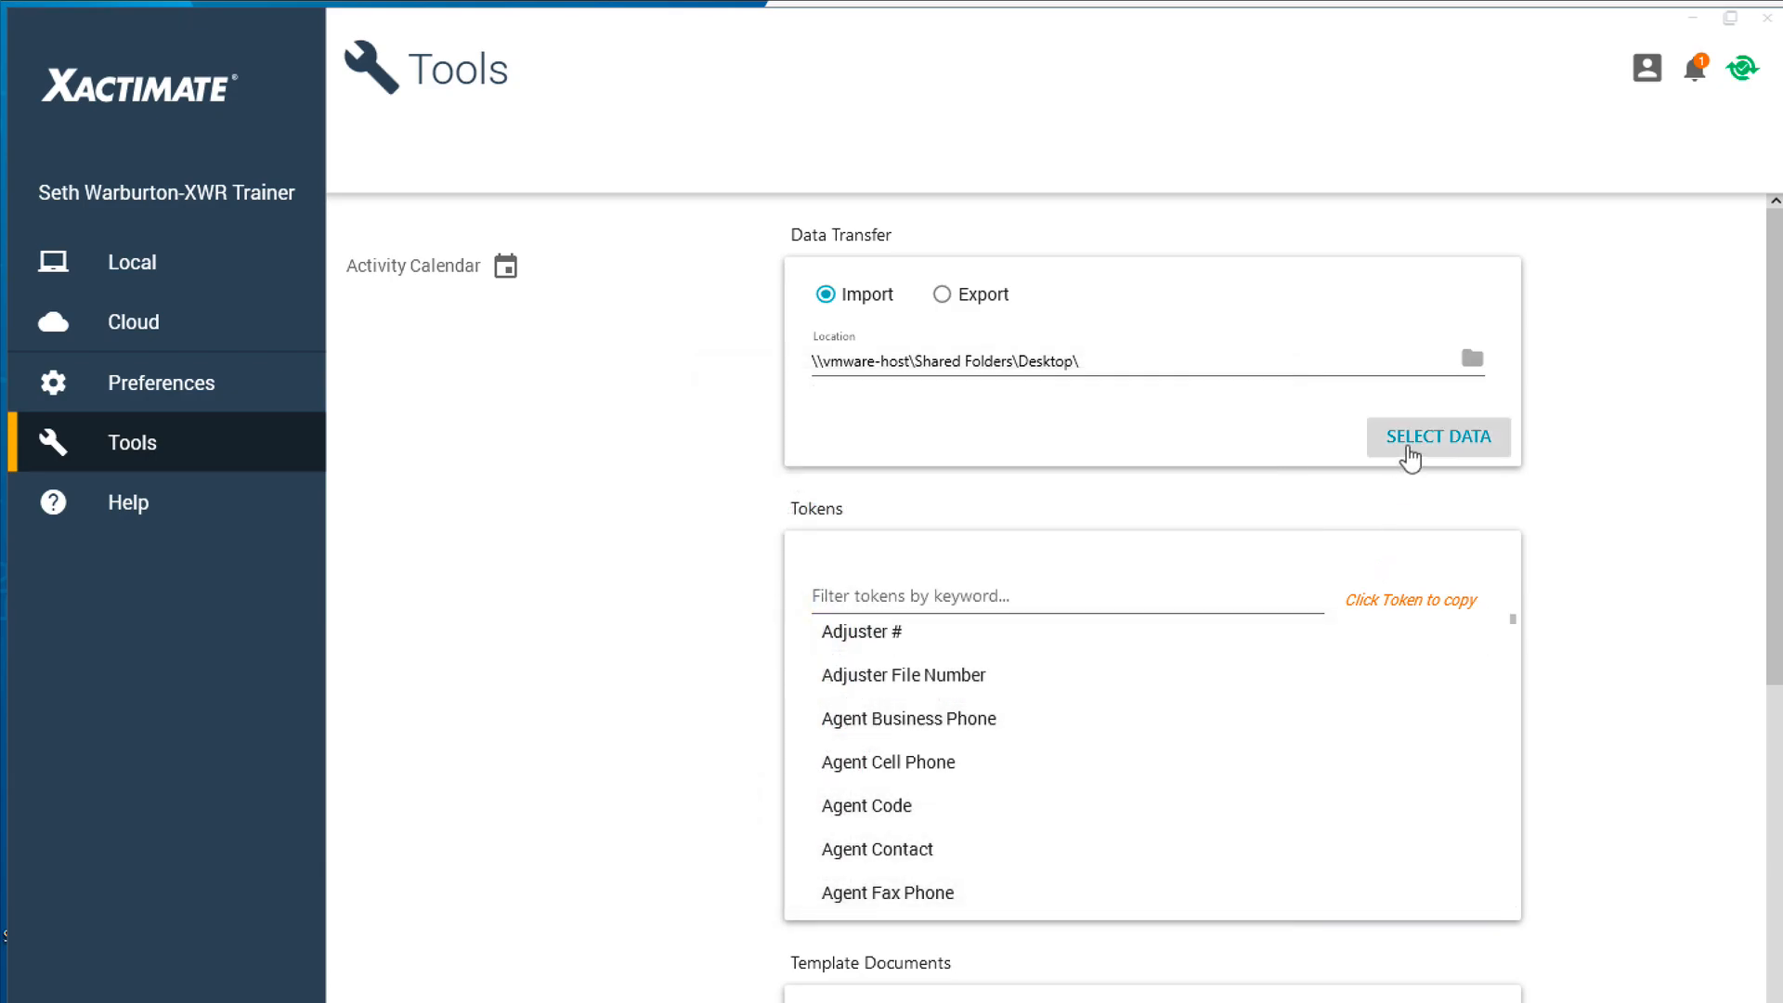
# Step: Import the GOODWORKRESTORATION company header and close the success message
pyautogui.click(1437, 436)
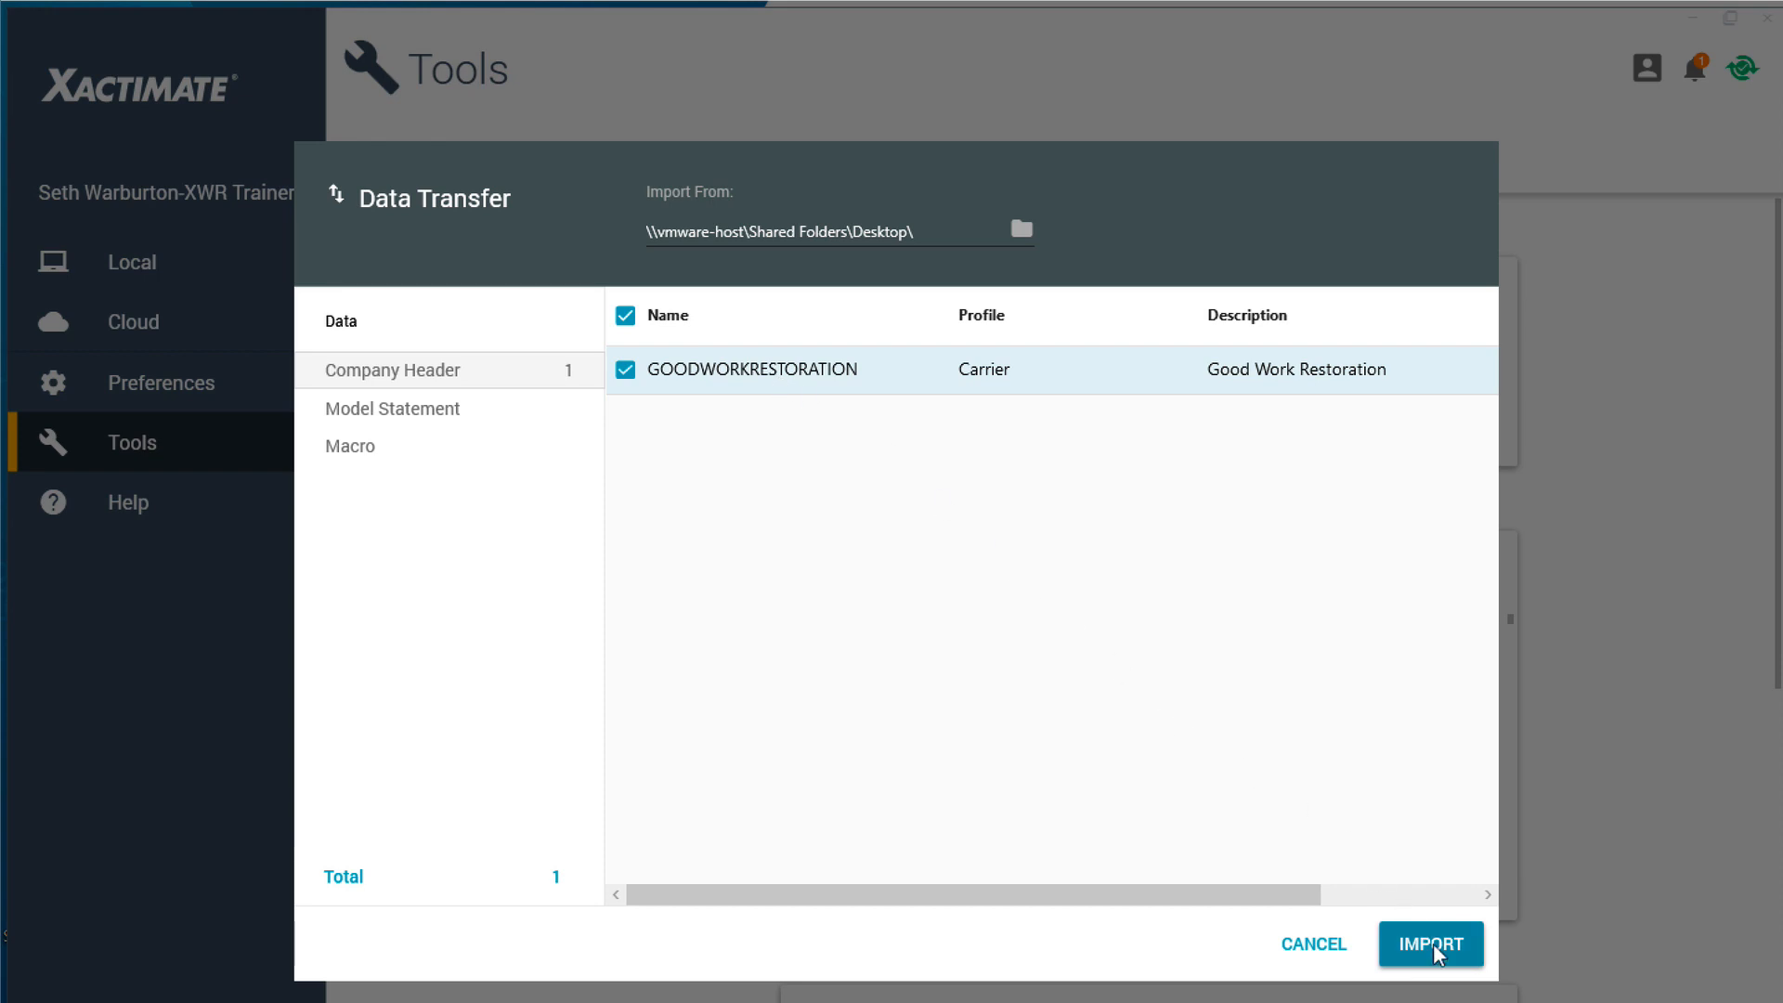
pyautogui.click(1430, 943)
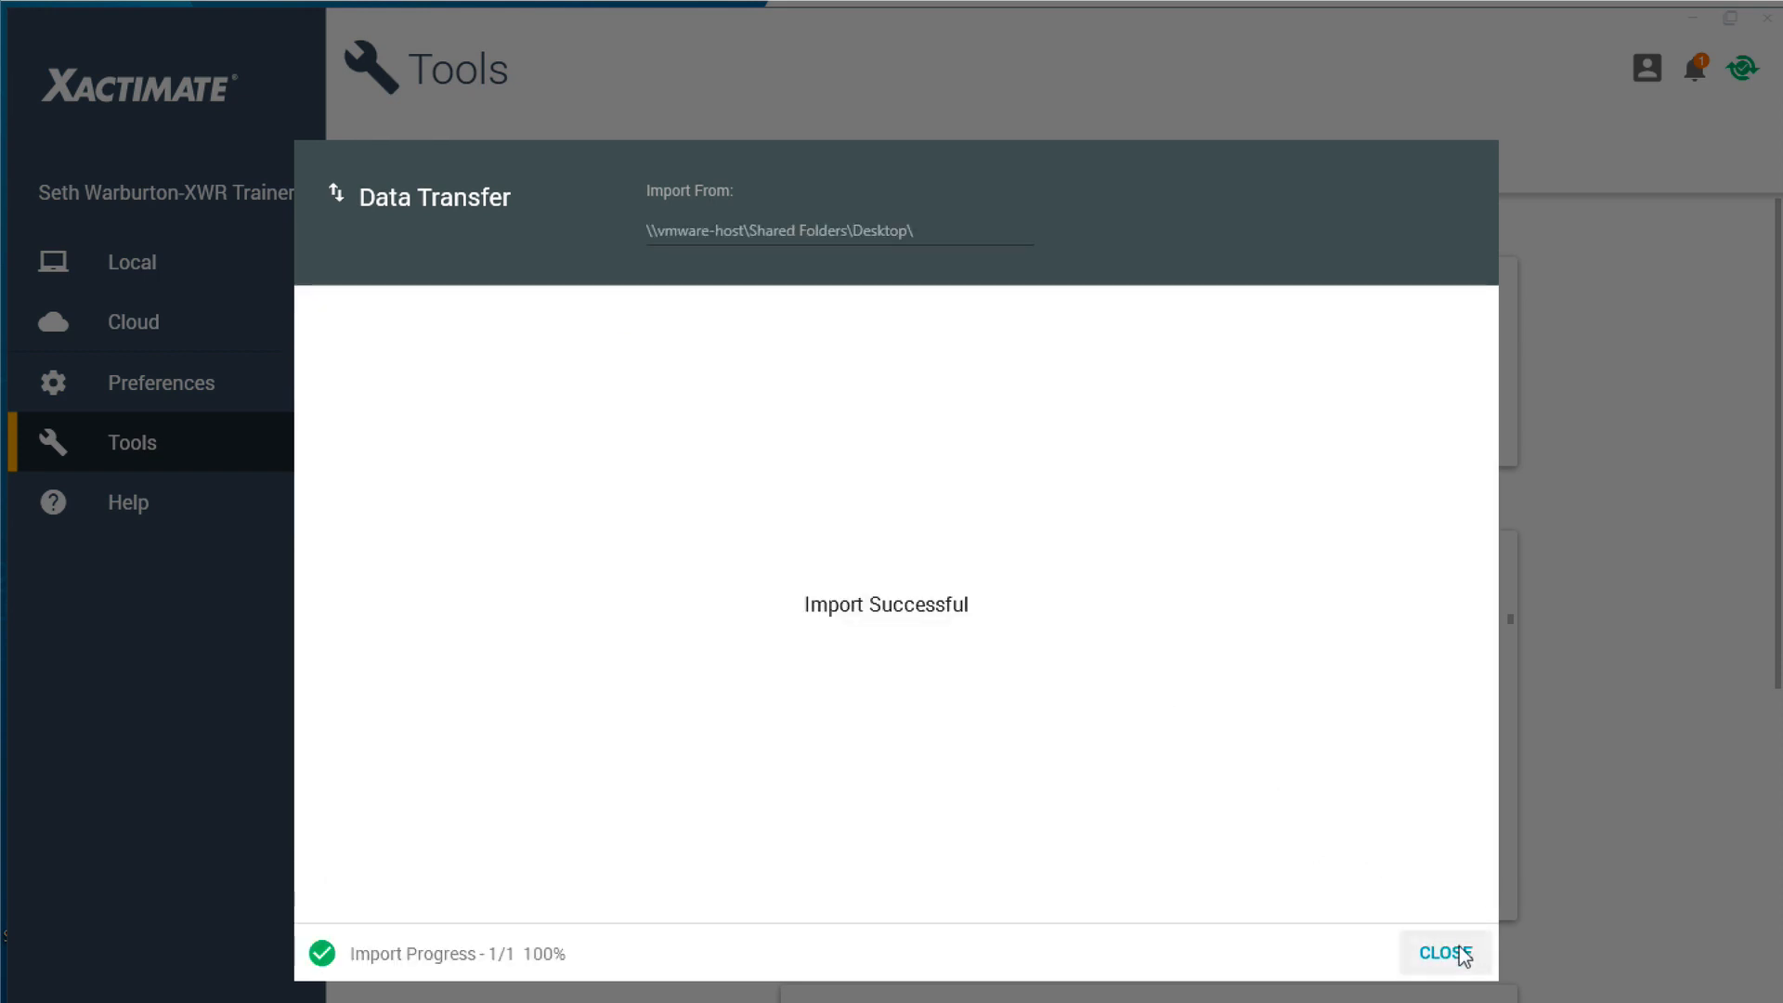
pyautogui.click(1445, 953)
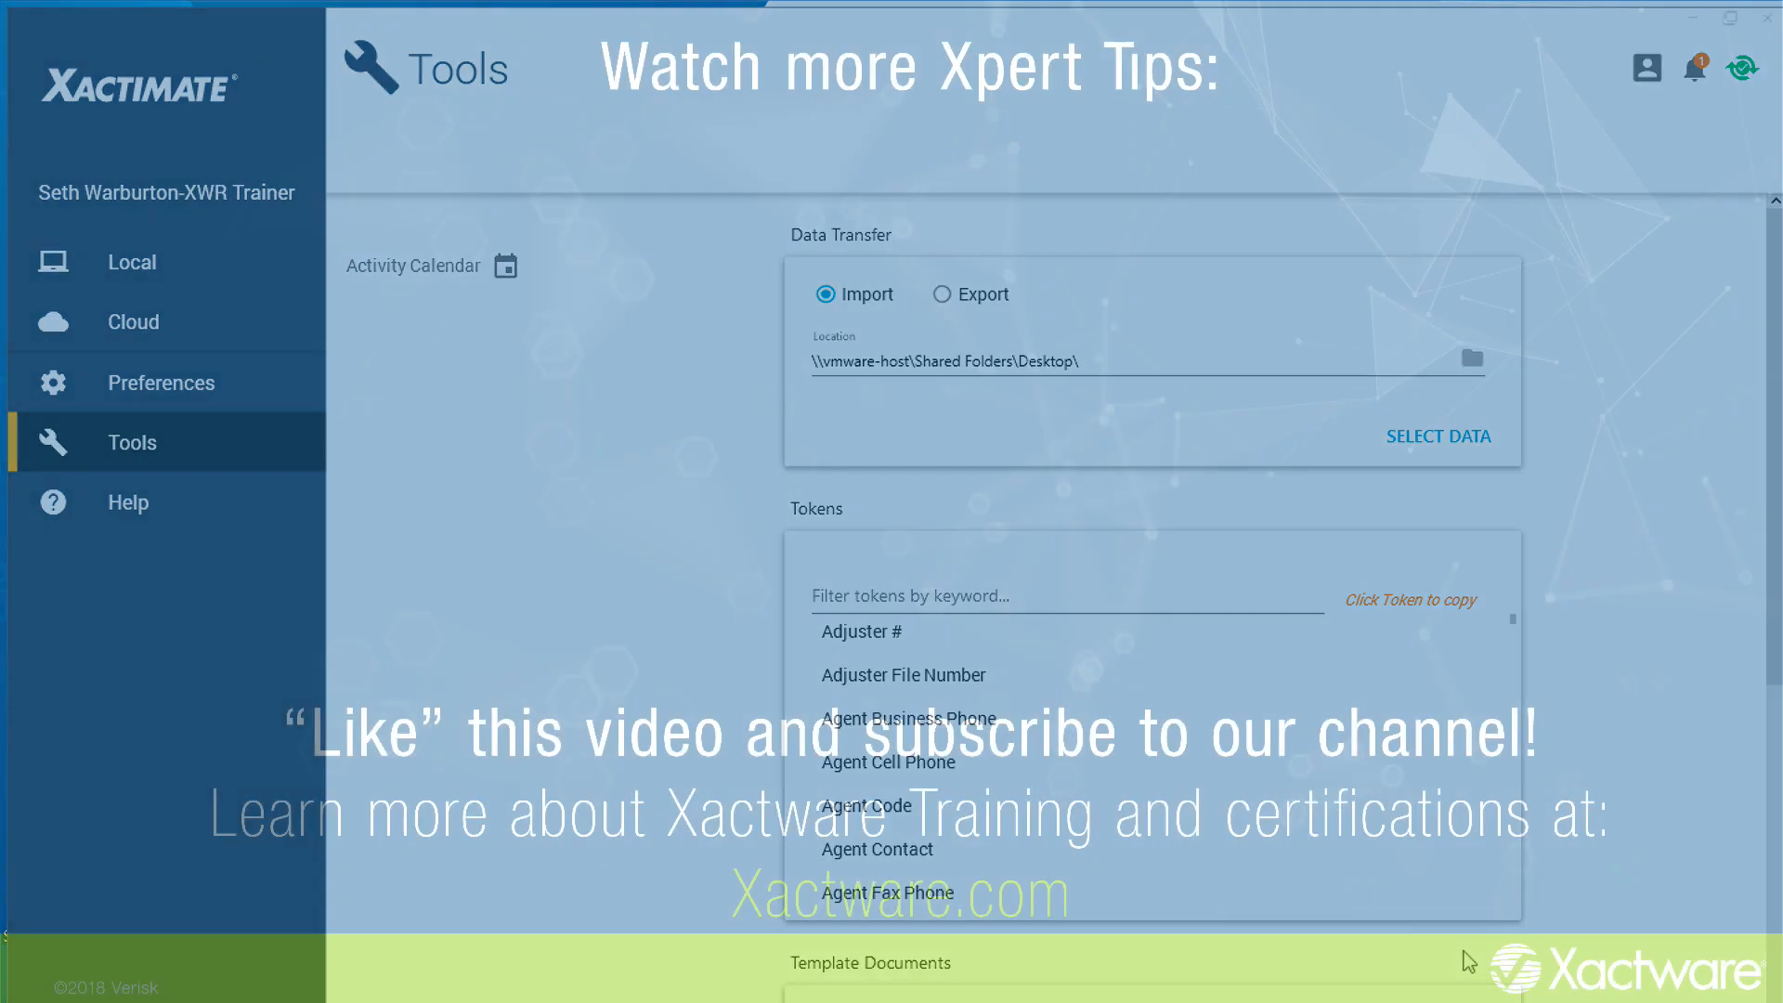